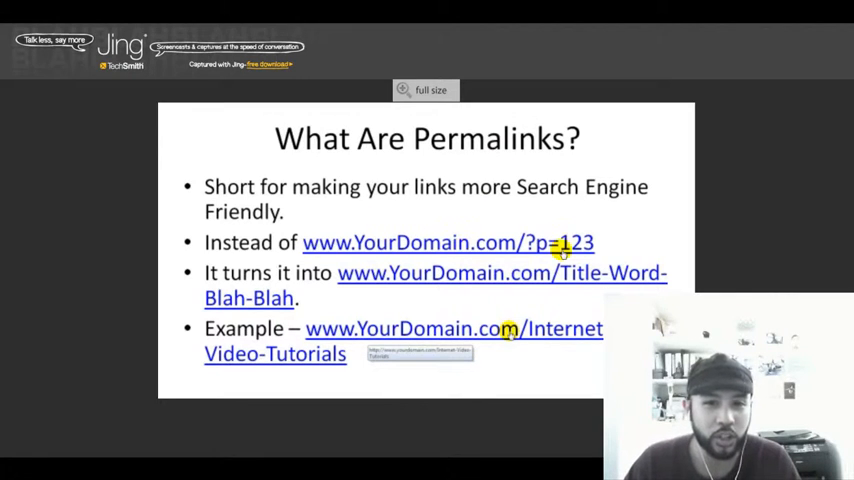
{"action": "mouse_move", "coordinate": [518, 249]}
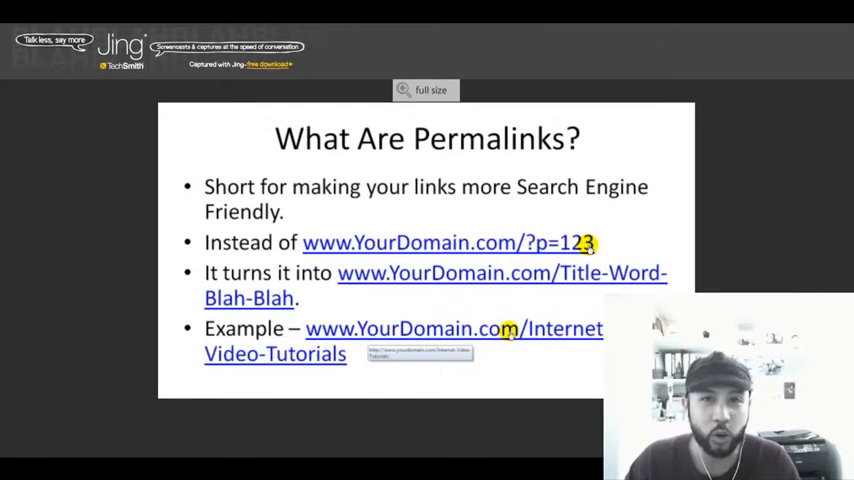
{"action": "mouse_move", "coordinate": [393, 340]}
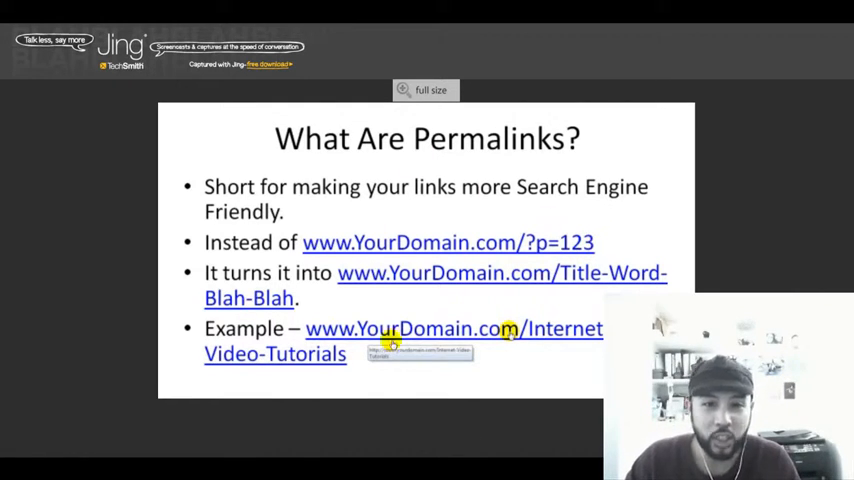
{"action": "mouse_move", "coordinate": [365, 294]}
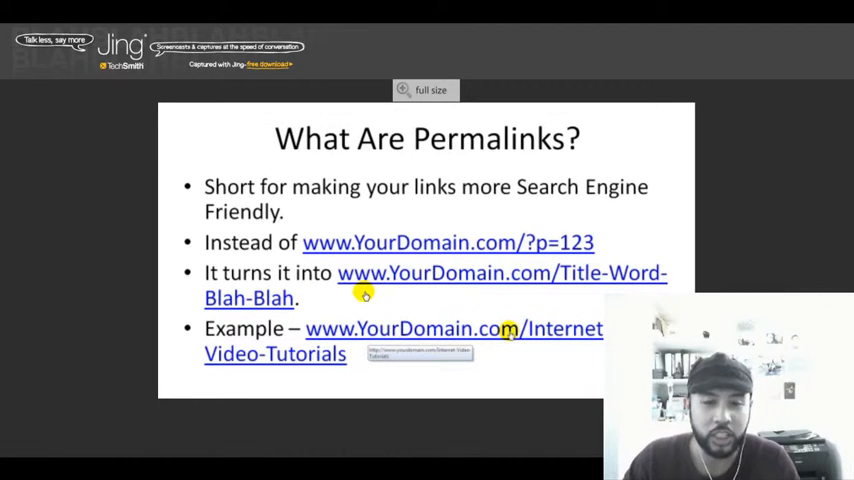
{"action": "mouse_move", "coordinate": [550, 280]}
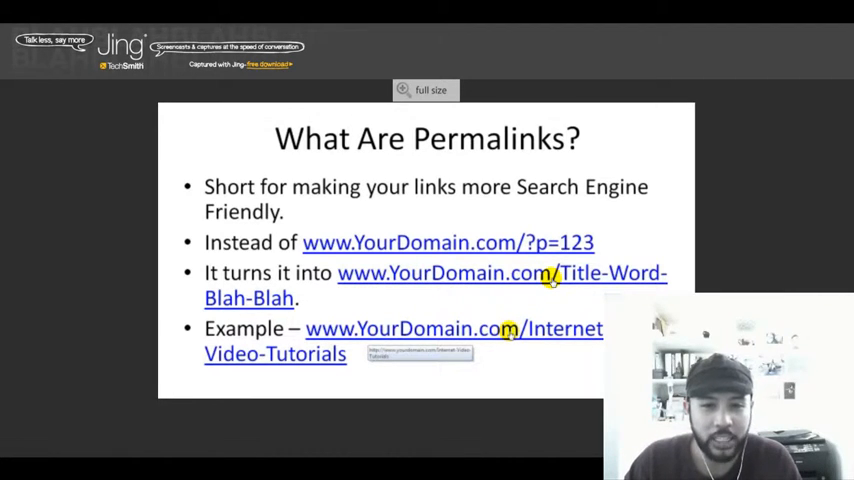
{"action": "mouse_move", "coordinate": [603, 280]}
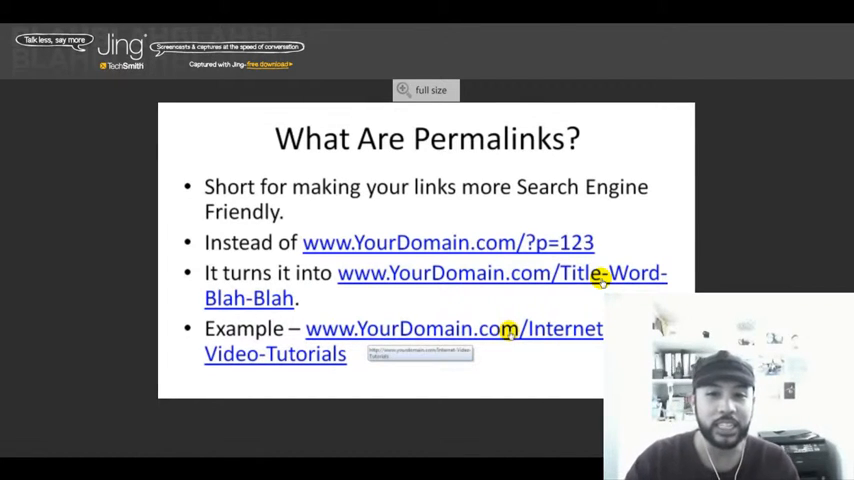
{"action": "mouse_move", "coordinate": [242, 305]}
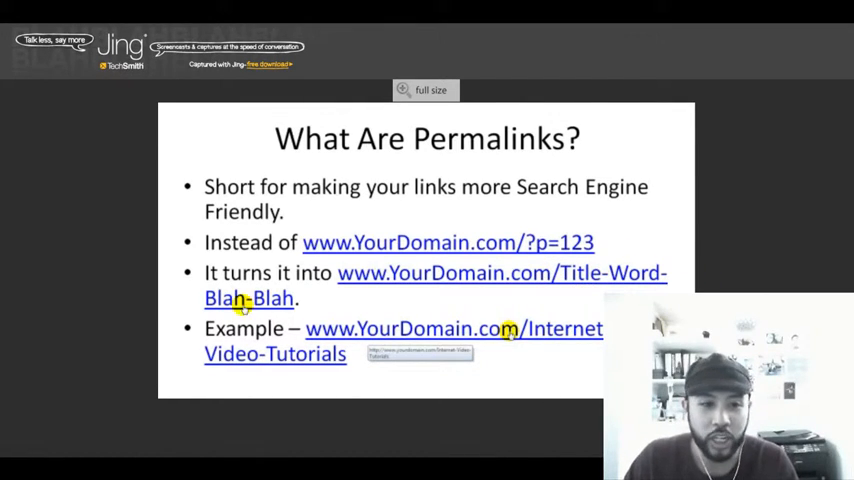
{"action": "mouse_move", "coordinate": [601, 240]}
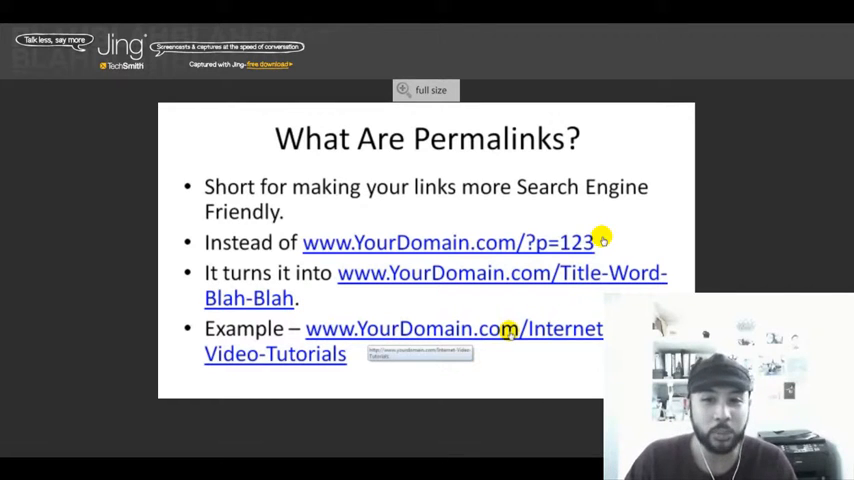
{"action": "mouse_move", "coordinate": [565, 248]}
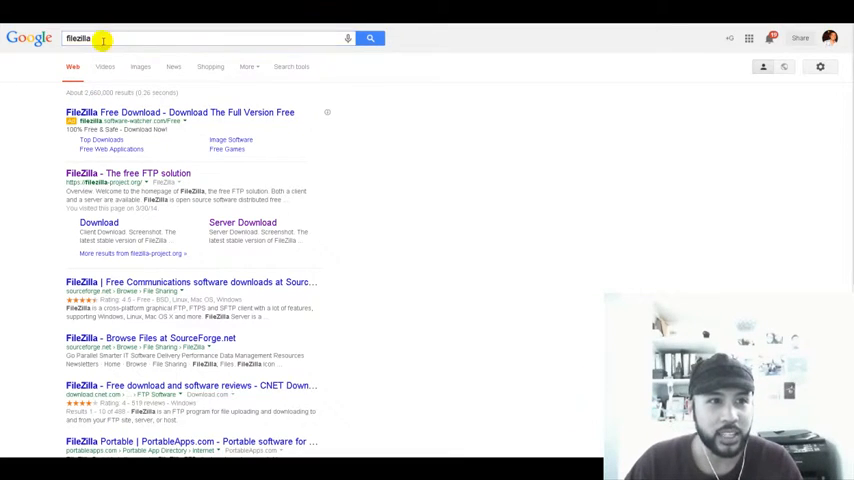
Step: Re-run the Google search for filezilla so the official project site is listed
{"action": "left_click", "coordinate": [370, 38]}
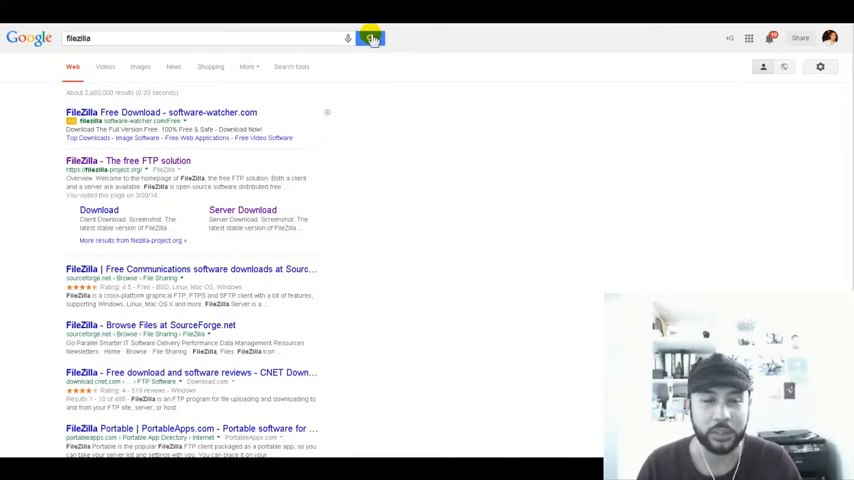
{"action": "mouse_move", "coordinate": [143, 169]}
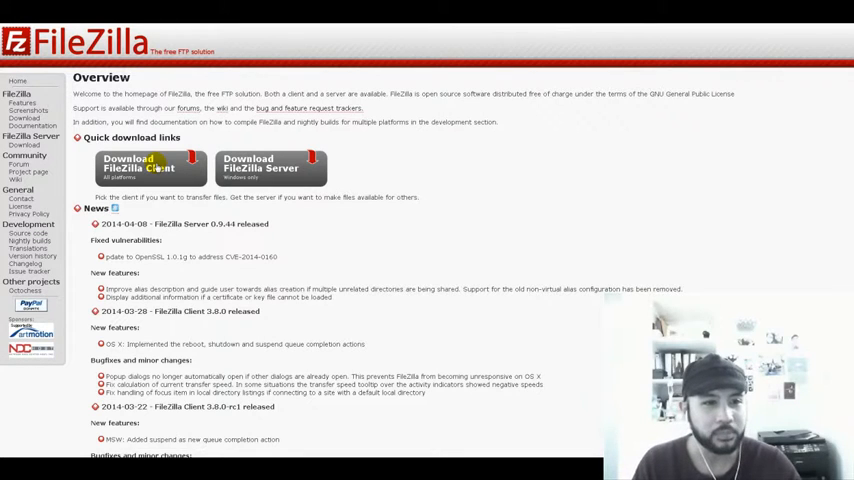
{"action": "mouse_move", "coordinate": [263, 217]}
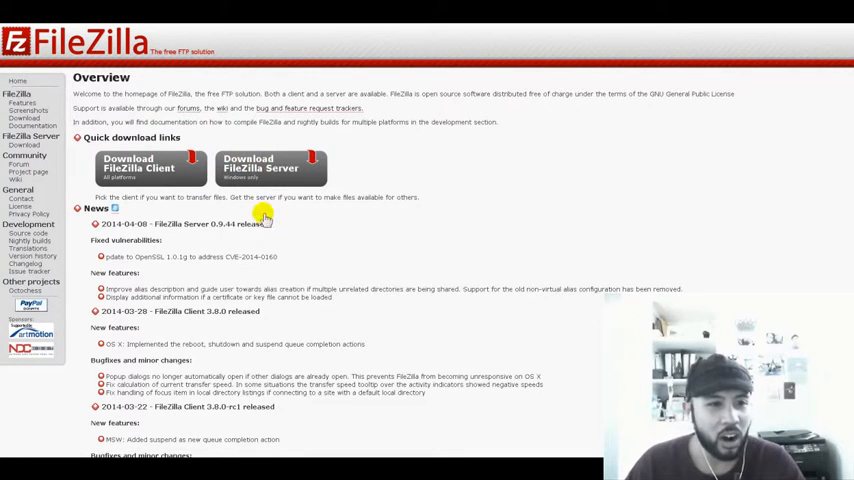
{"action": "mouse_move", "coordinate": [278, 210]}
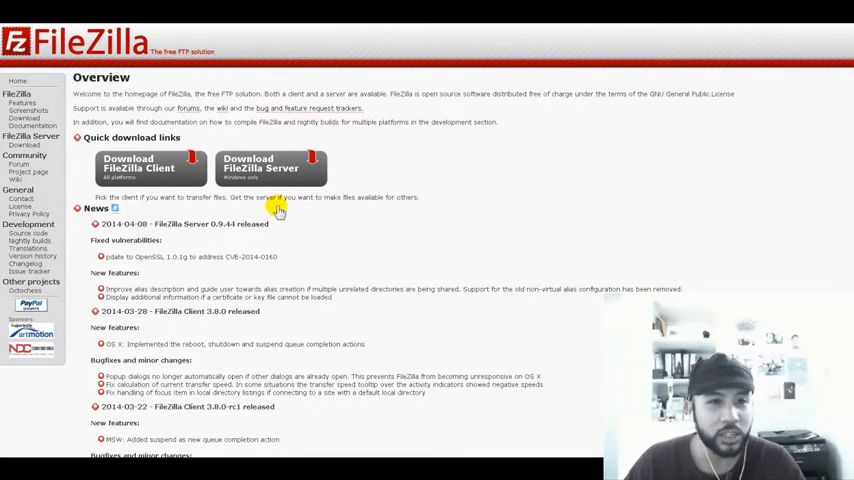
{"action": "mouse_move", "coordinate": [374, 242]}
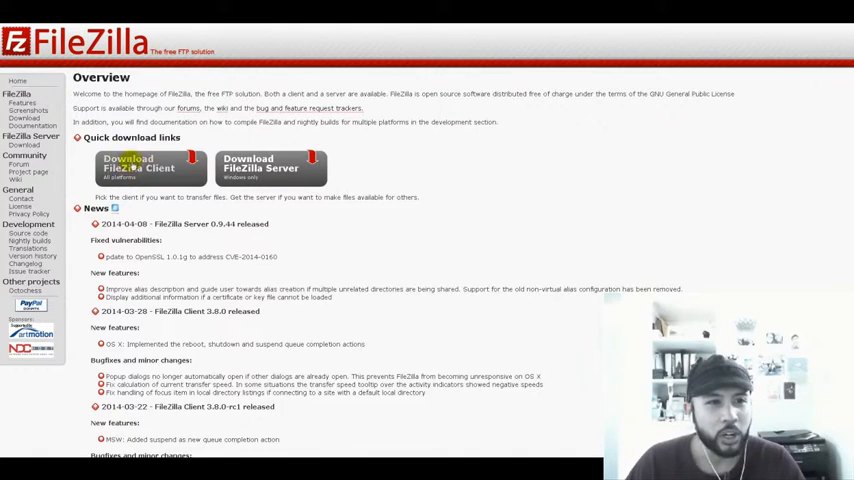
{"action": "mouse_move", "coordinate": [298, 222]}
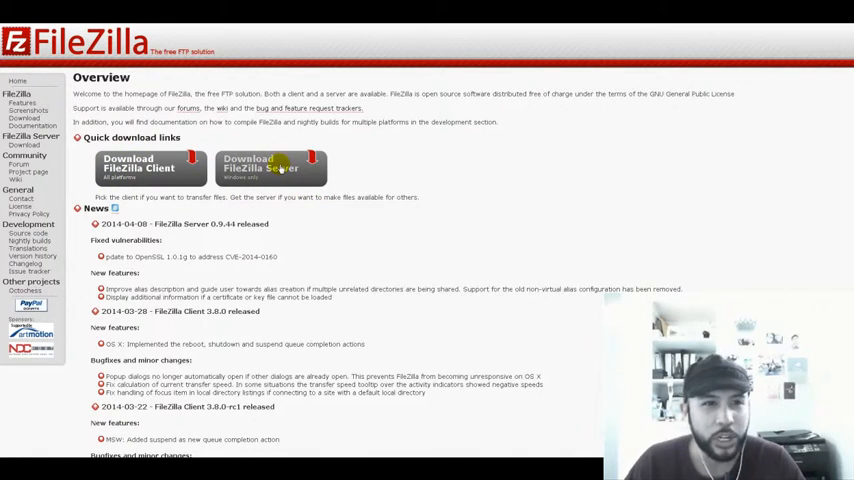
{"action": "mouse_move", "coordinate": [568, 200]}
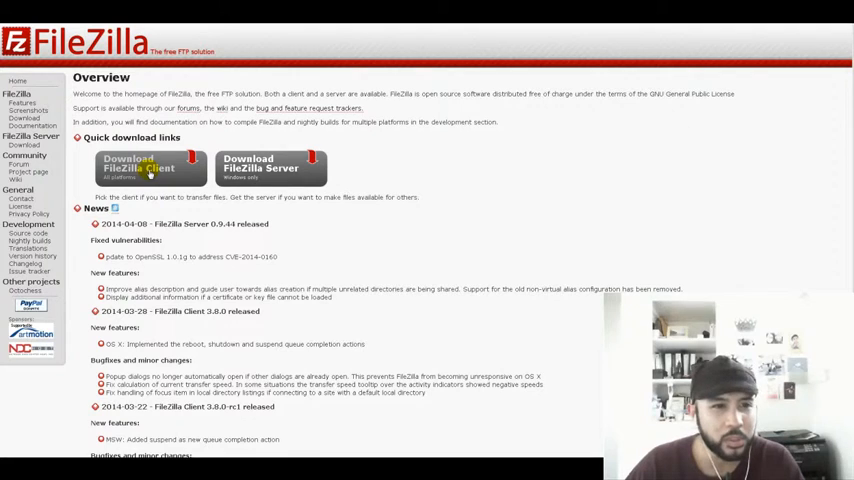
Step: Go to the FileZilla Client download page and start the Windows installer download
{"action": "left_click", "coordinate": [138, 167]}
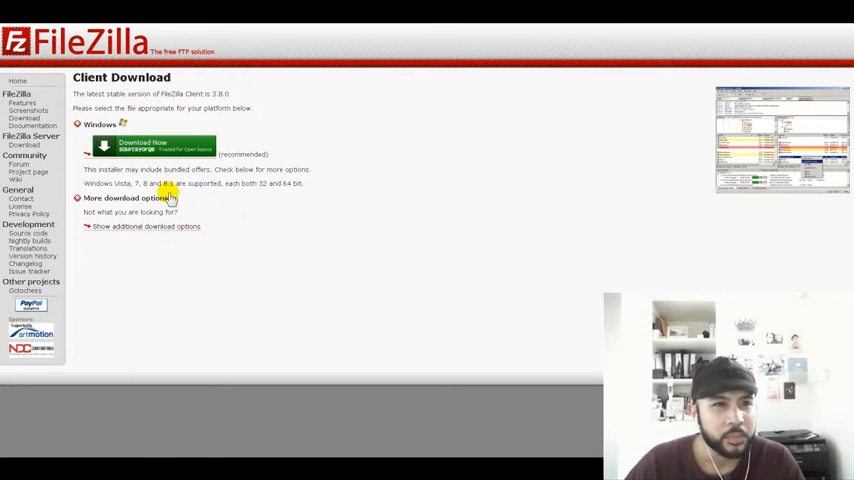
{"action": "mouse_move", "coordinate": [356, 332]}
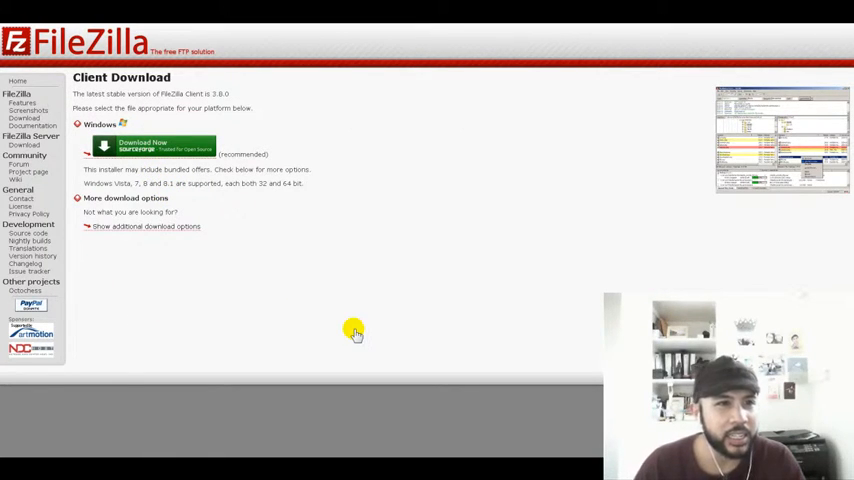
{"action": "mouse_move", "coordinate": [221, 32]}
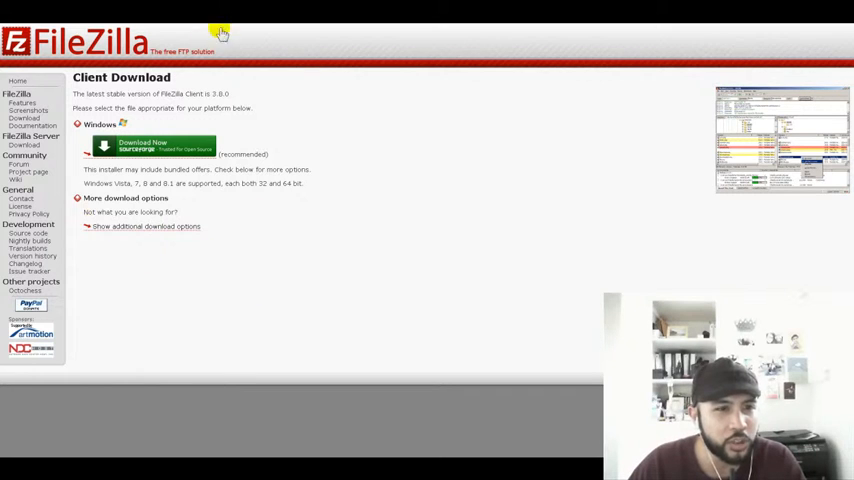
{"action": "mouse_move", "coordinate": [182, 167]}
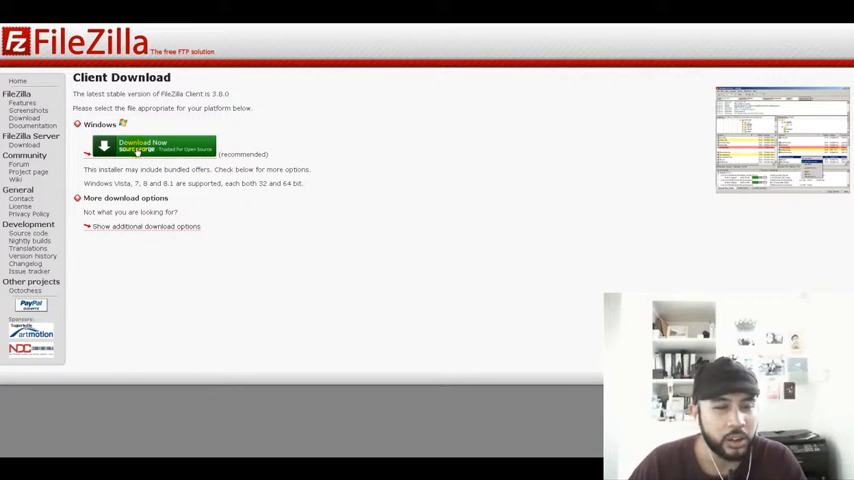
{"action": "mouse_move", "coordinate": [476, 154]}
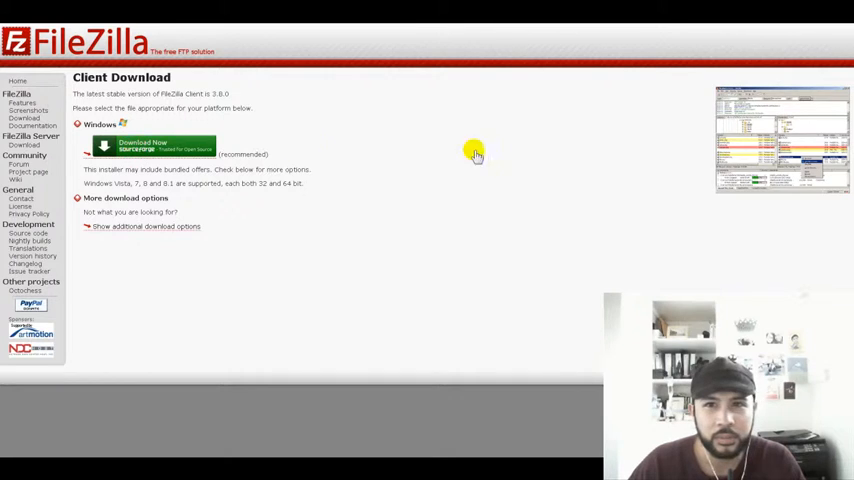
{"action": "left_click", "coordinate": [150, 147]}
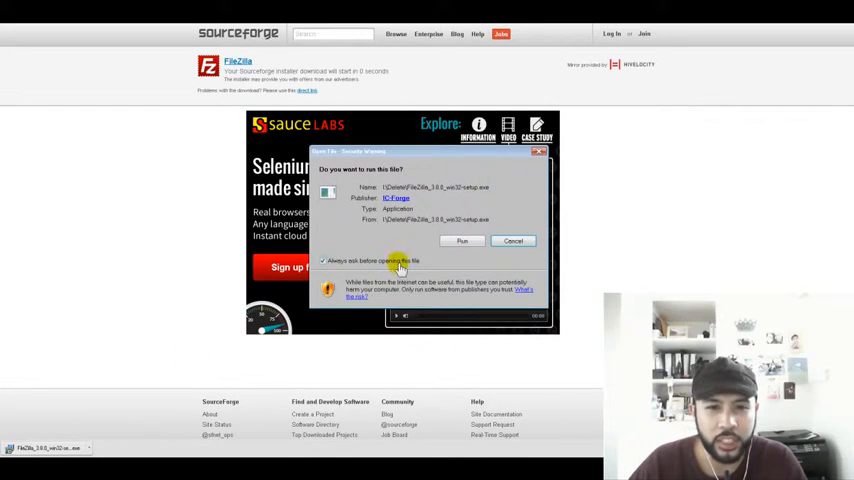
Step: Respond to the security prompt for the FileZilla setup file
{"action": "left_click", "coordinate": [513, 240]}
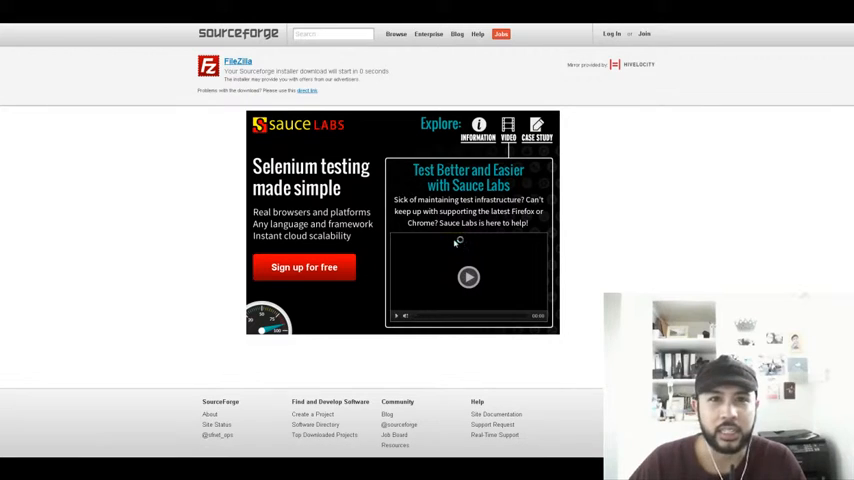
{"action": "mouse_move", "coordinate": [455, 246]}
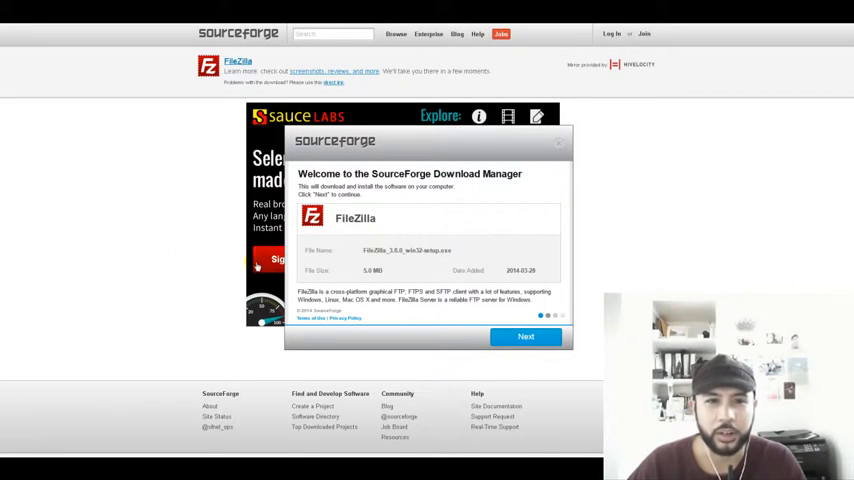
{"action": "mouse_move", "coordinate": [485, 180]}
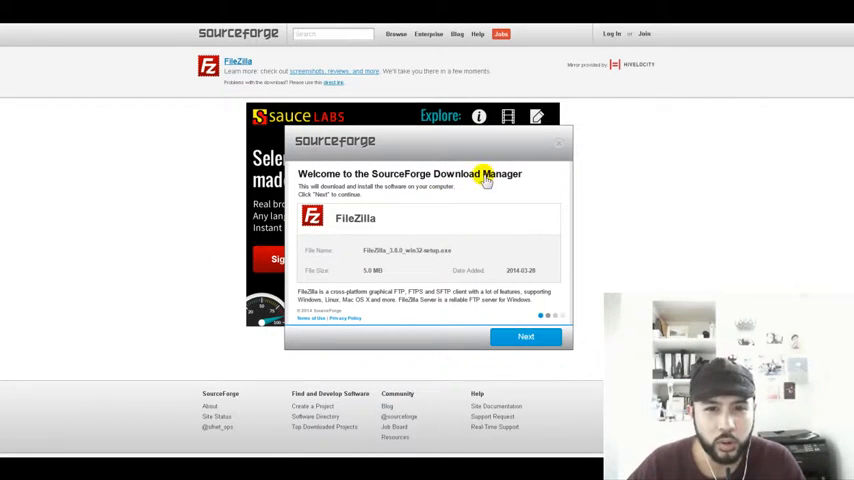
{"action": "mouse_move", "coordinate": [408, 283]}
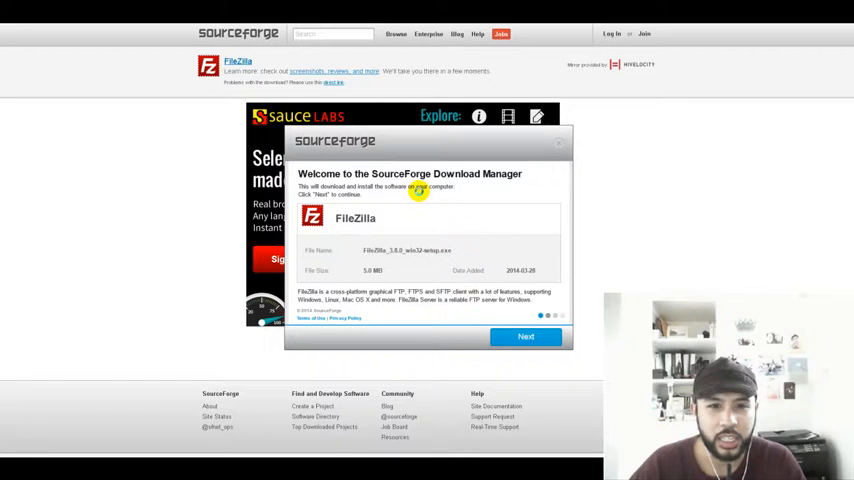
{"action": "mouse_move", "coordinate": [440, 188]}
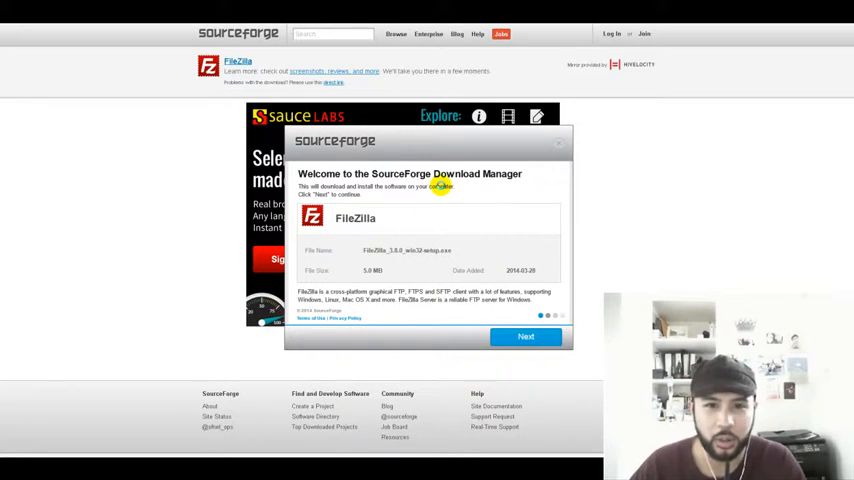
{"action": "mouse_move", "coordinate": [443, 190]}
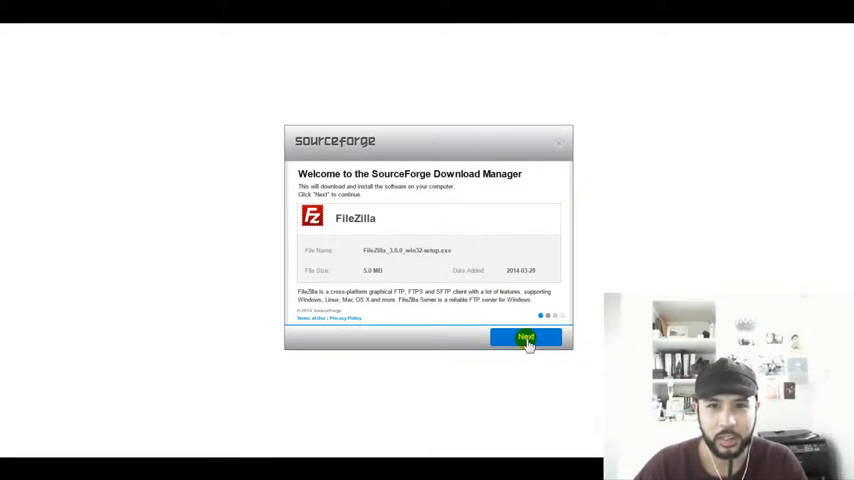
Step: Choose advanced installation in the download manager and untick the MySearchDial extras
{"action": "left_click", "coordinate": [526, 337]}
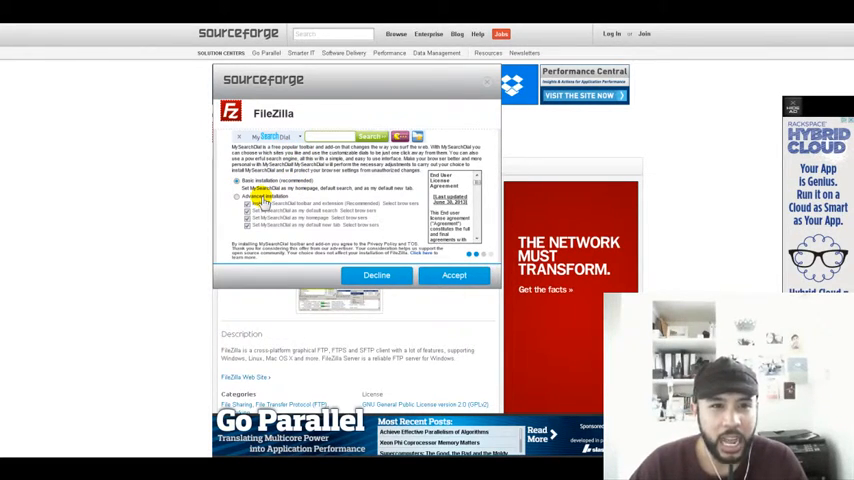
{"action": "left_click", "coordinate": [239, 196]}
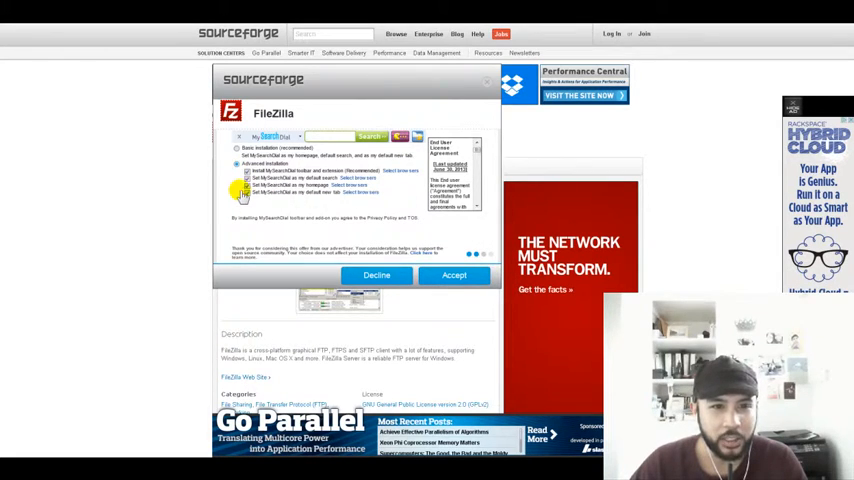
{"action": "left_click", "coordinate": [238, 149]}
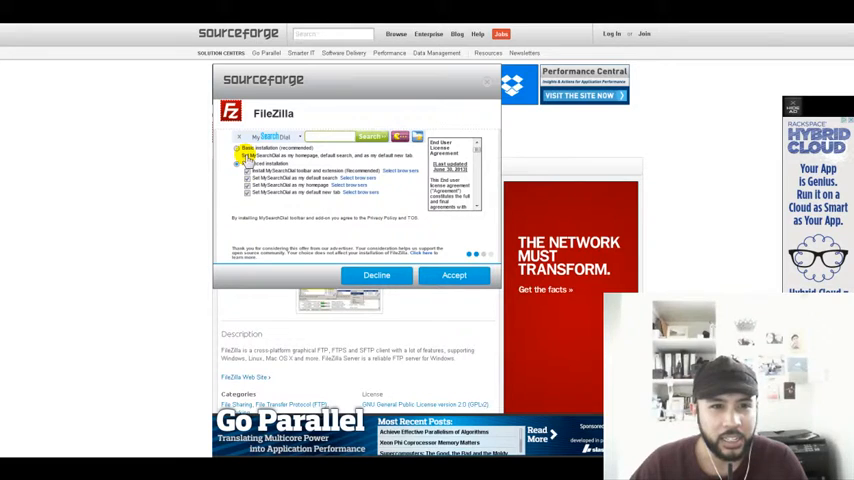
{"action": "left_click", "coordinate": [238, 164]}
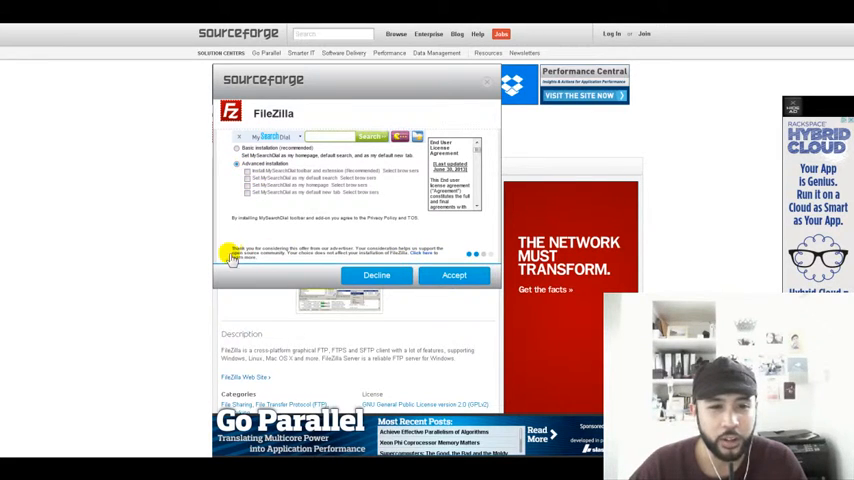
{"action": "mouse_move", "coordinate": [342, 254]}
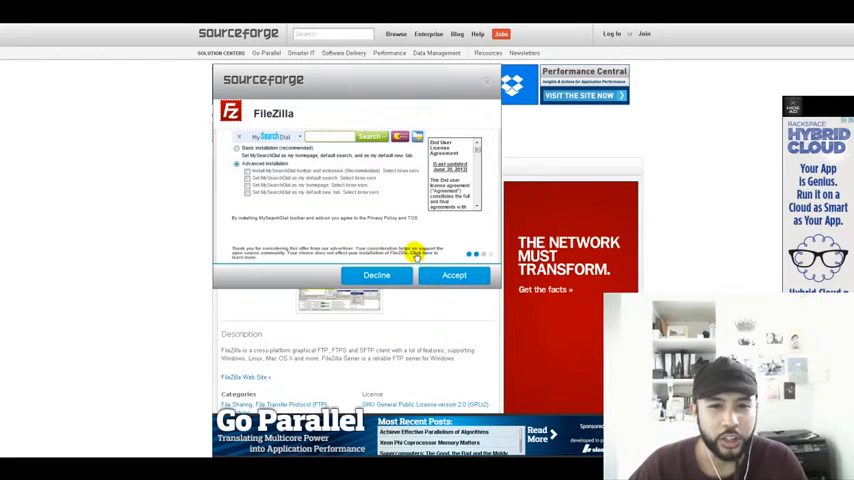
{"action": "mouse_move", "coordinate": [291, 260]}
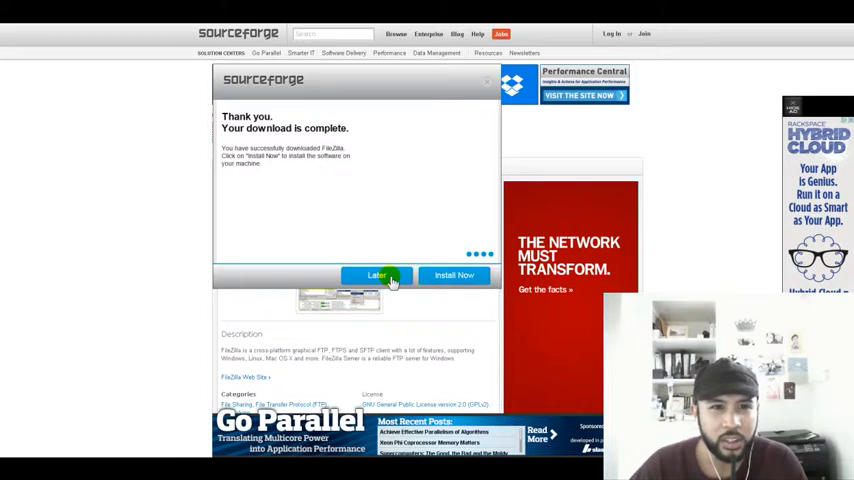
{"action": "mouse_move", "coordinate": [331, 158]}
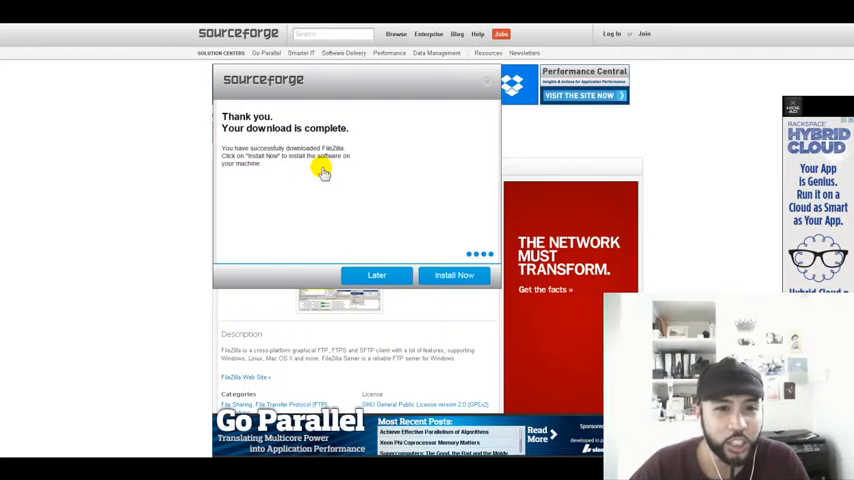
{"action": "mouse_move", "coordinate": [350, 180]}
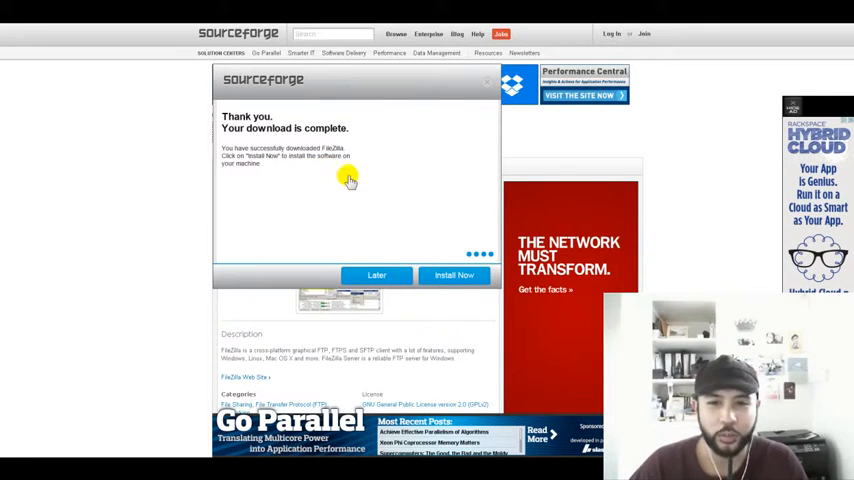
{"action": "mouse_move", "coordinate": [454, 280]}
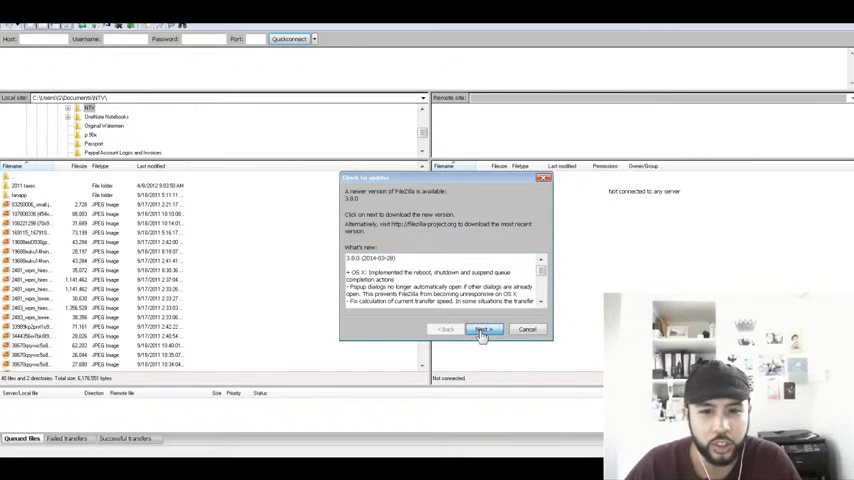
Step: Download the FileZilla 3.8.0 update and close FileZilla to run its installer
{"action": "left_click", "coordinate": [483, 329]}
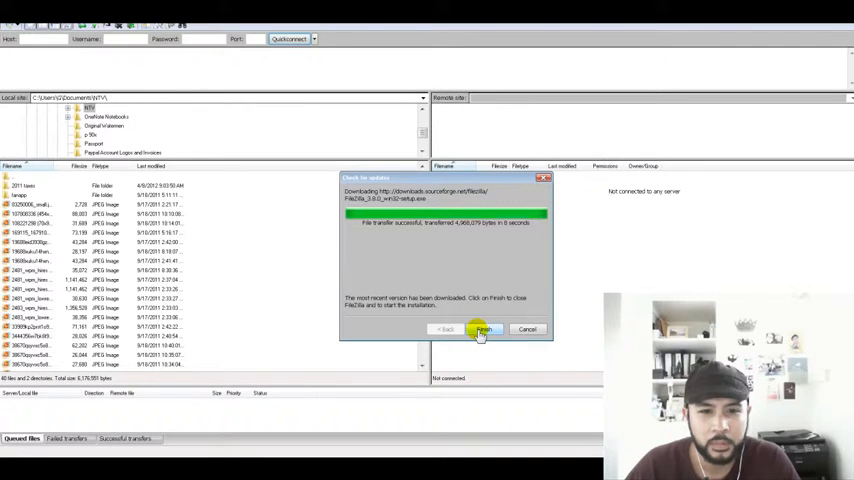
{"action": "left_click", "coordinate": [483, 329]}
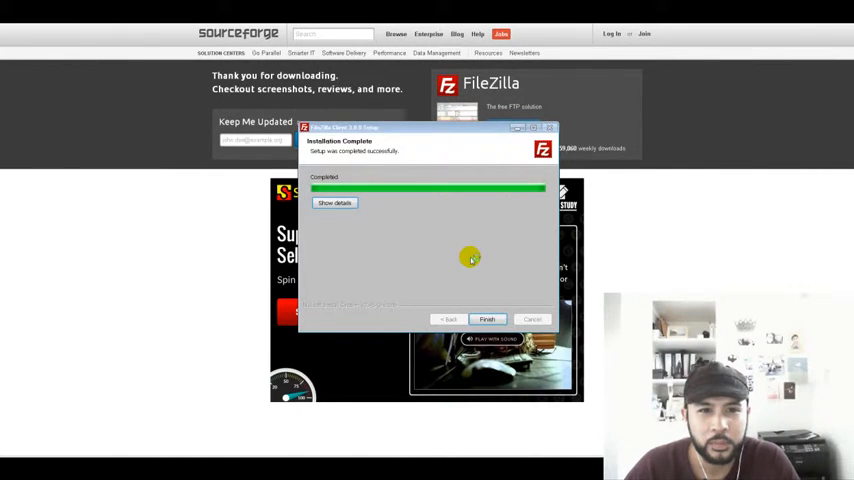
Step: Finish the 3.8.0 setup wizard and dismiss the Welcome to FileZilla dialog
{"action": "left_click", "coordinate": [487, 319]}
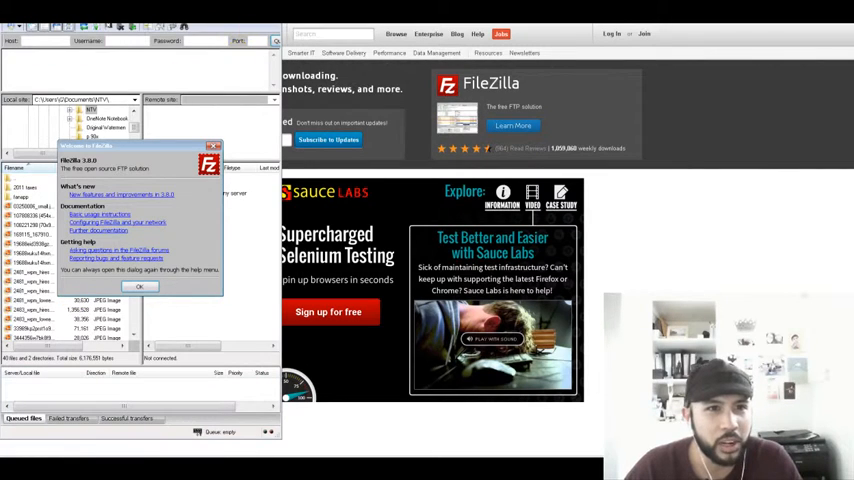
{"action": "left_click", "coordinate": [140, 287]}
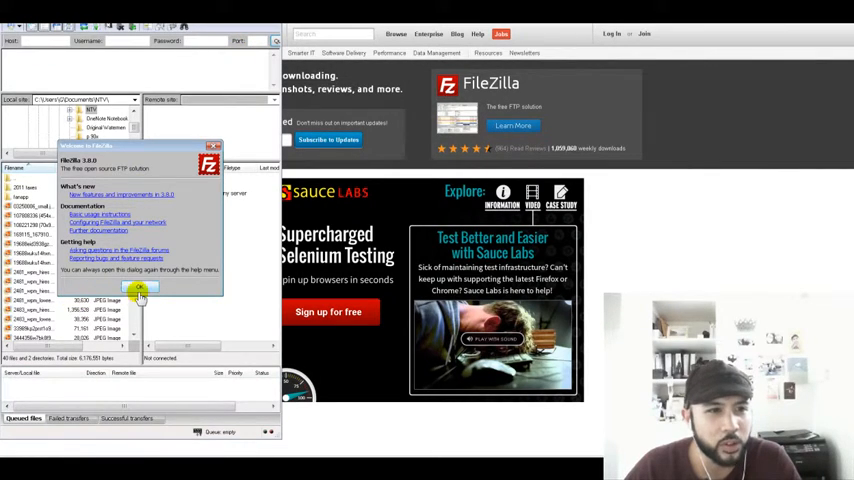
{"action": "left_click", "coordinate": [141, 290]}
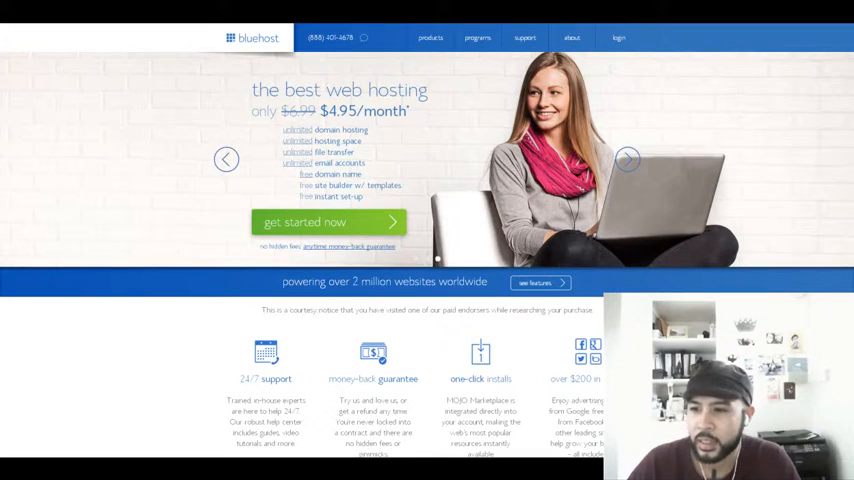
{"action": "mouse_move", "coordinate": [140, 112]}
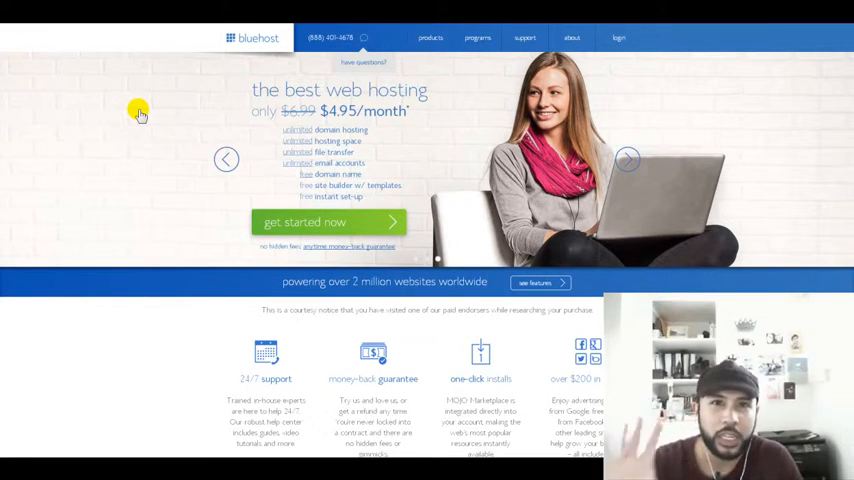
{"action": "mouse_move", "coordinate": [255, 100]}
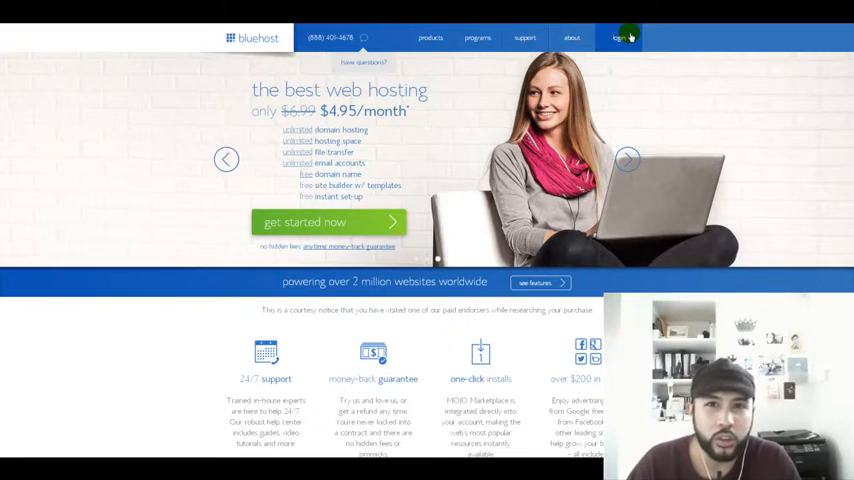
Step: Go to the Bluehost sign-in page and submit the account credentials
{"action": "left_click", "coordinate": [620, 38]}
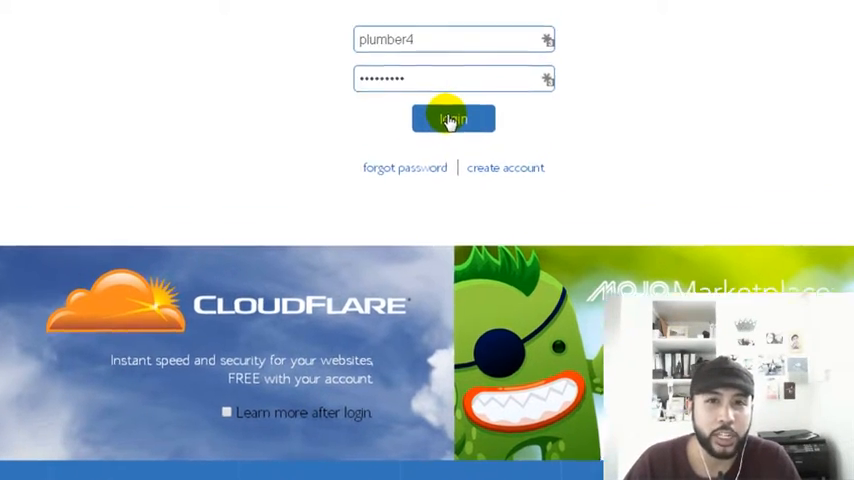
{"action": "left_click", "coordinate": [453, 118]}
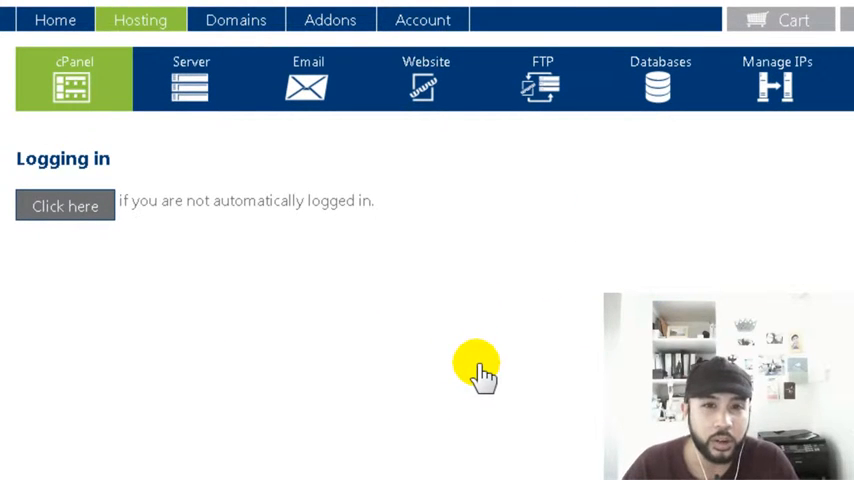
{"action": "mouse_move", "coordinate": [535, 335]}
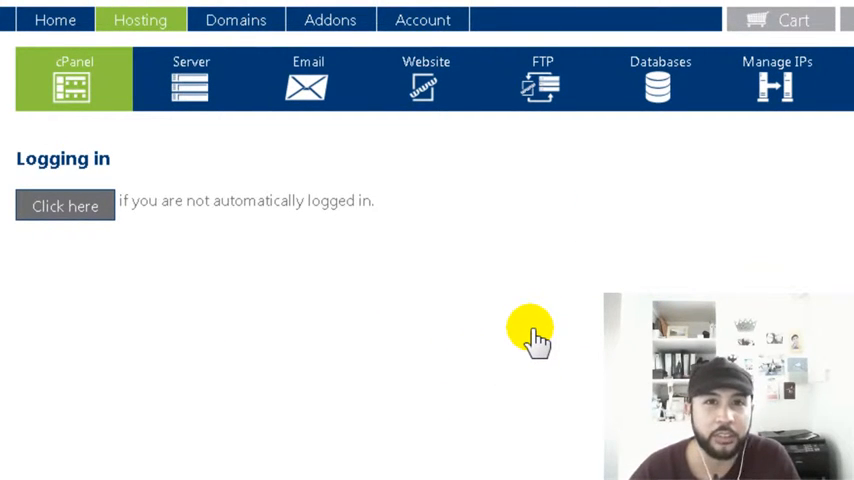
Step: Navigate the loaded cPanel to the FTP Accounts page
{"action": "left_click", "coordinate": [65, 206]}
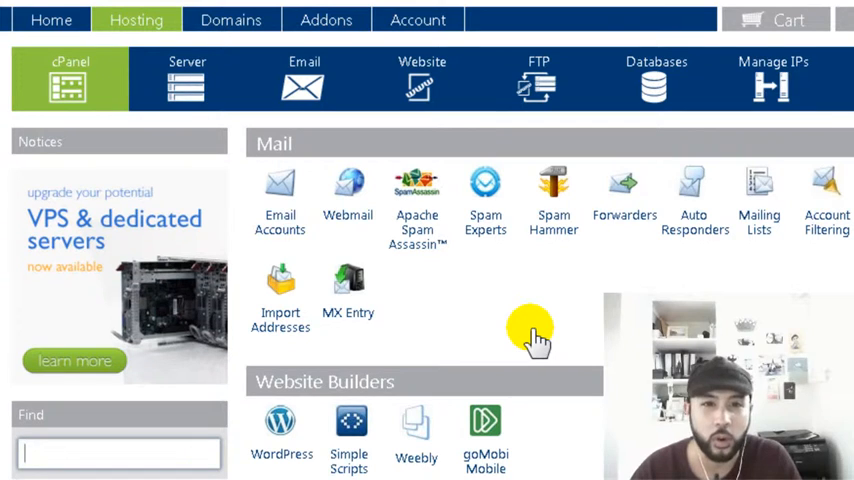
{"action": "mouse_move", "coordinate": [553, 185]}
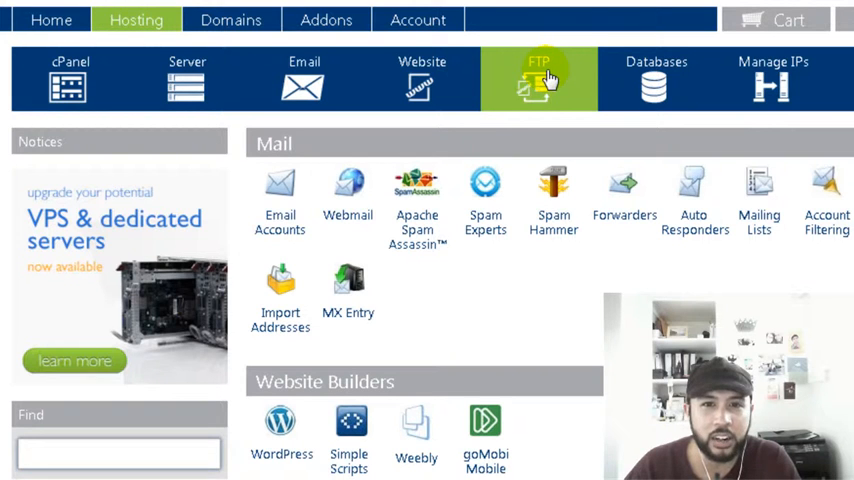
{"action": "scroll", "scroll_direction": "down", "scroll_amount": 3}
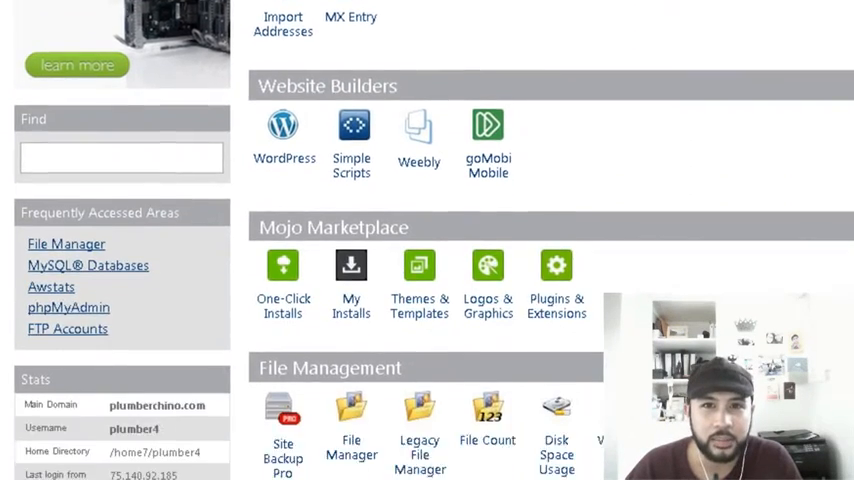
{"action": "left_click", "coordinate": [67, 329]}
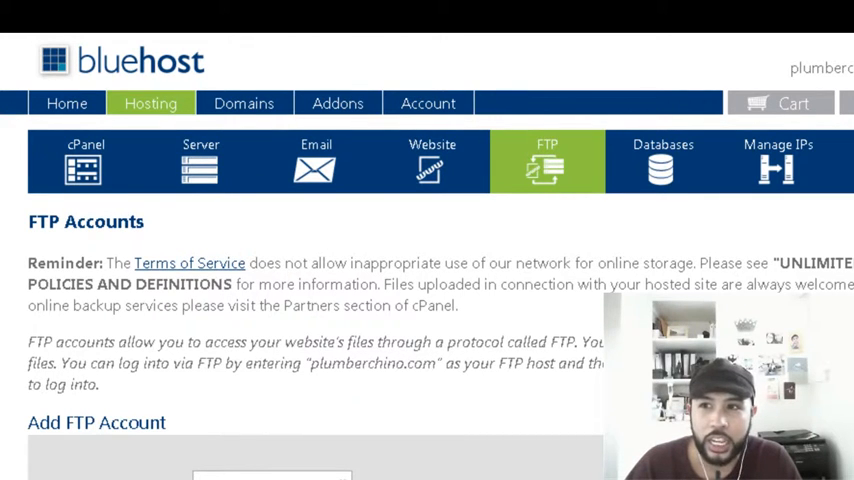
{"action": "mouse_move", "coordinate": [810, 160]}
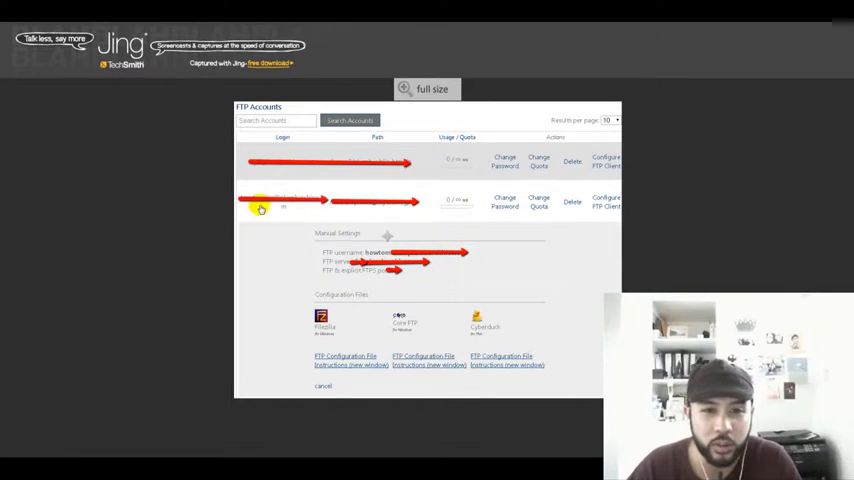
{"action": "mouse_move", "coordinate": [325, 270]}
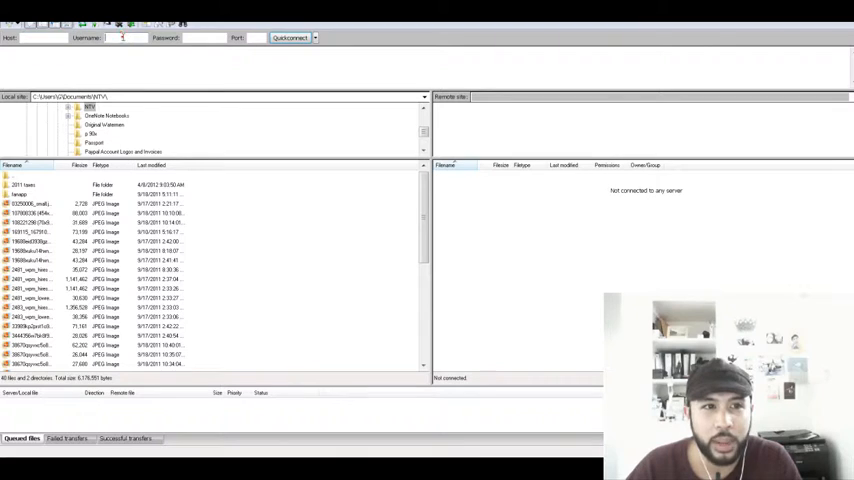
{"action": "mouse_move", "coordinate": [270, 63]}
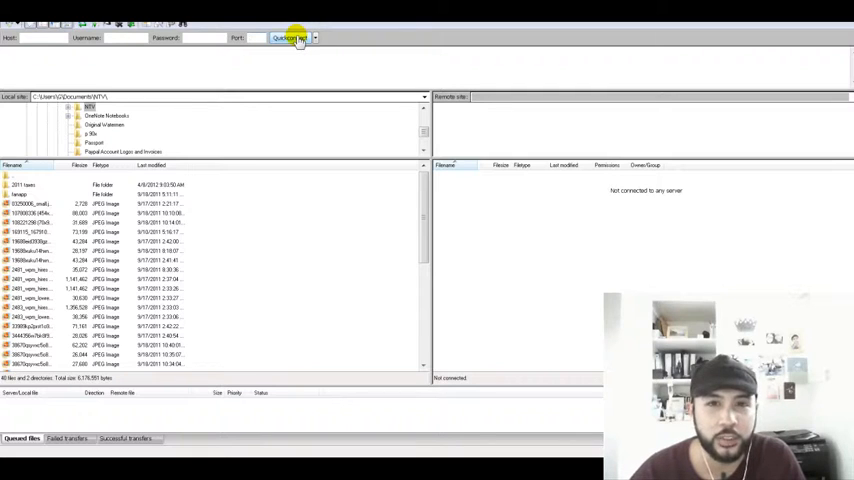
{"action": "mouse_move", "coordinate": [627, 90]}
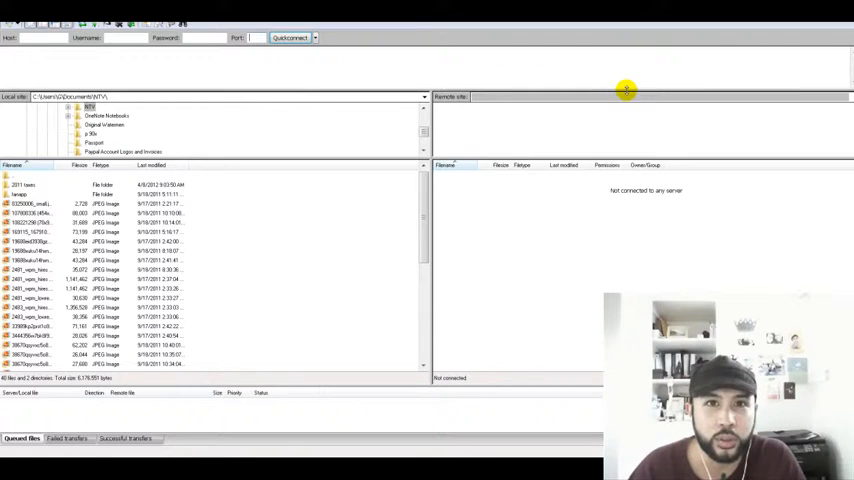
{"action": "mouse_move", "coordinate": [797, 122]}
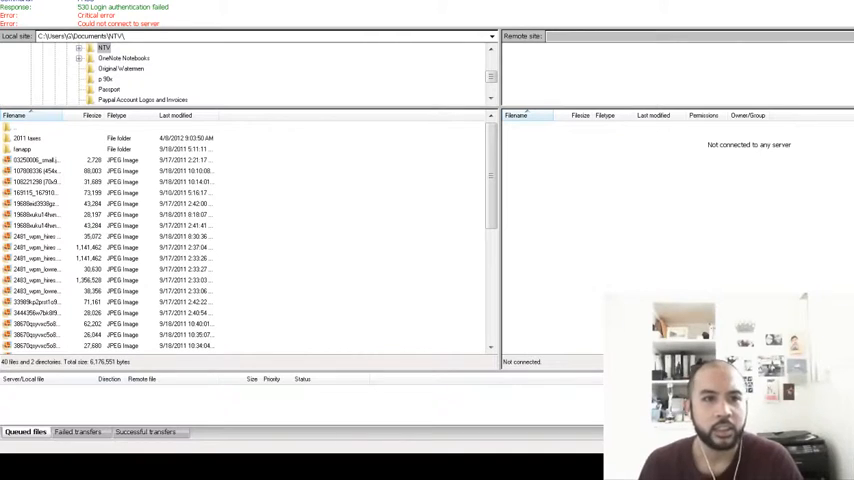
{"action": "mouse_move", "coordinate": [766, 228]}
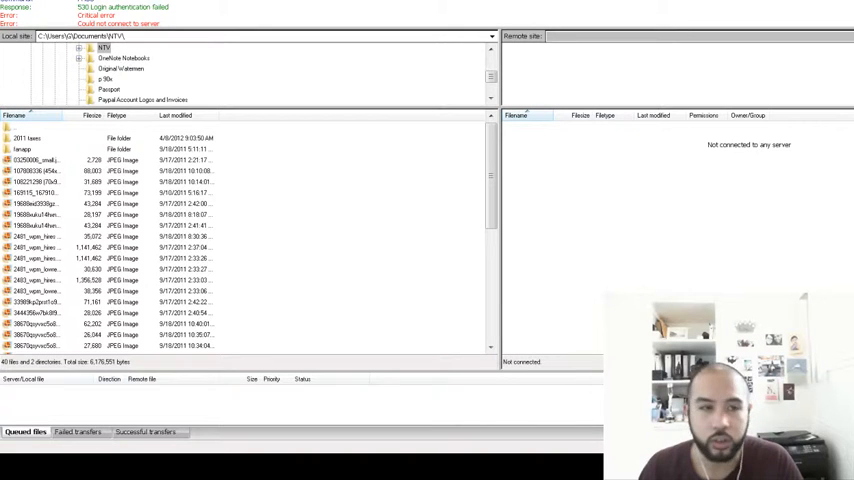
{"action": "mouse_move", "coordinate": [410, 28]}
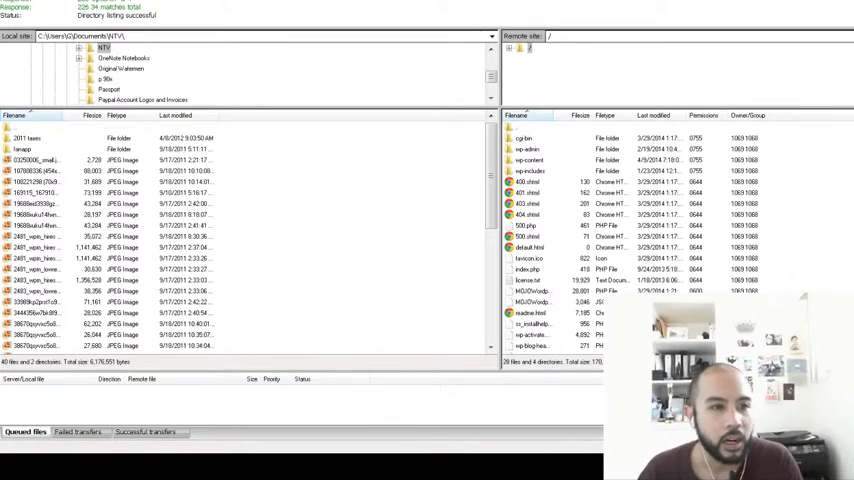
{"action": "mouse_move", "coordinate": [331, 63]}
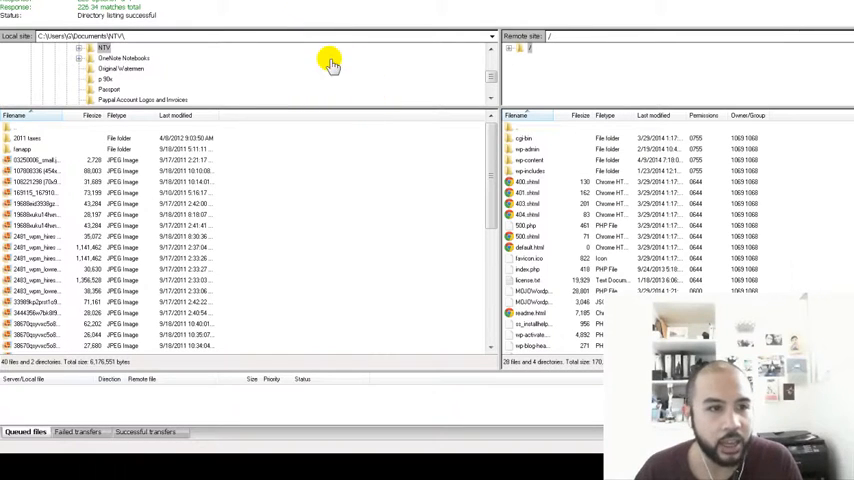
{"action": "mouse_move", "coordinate": [547, 65]}
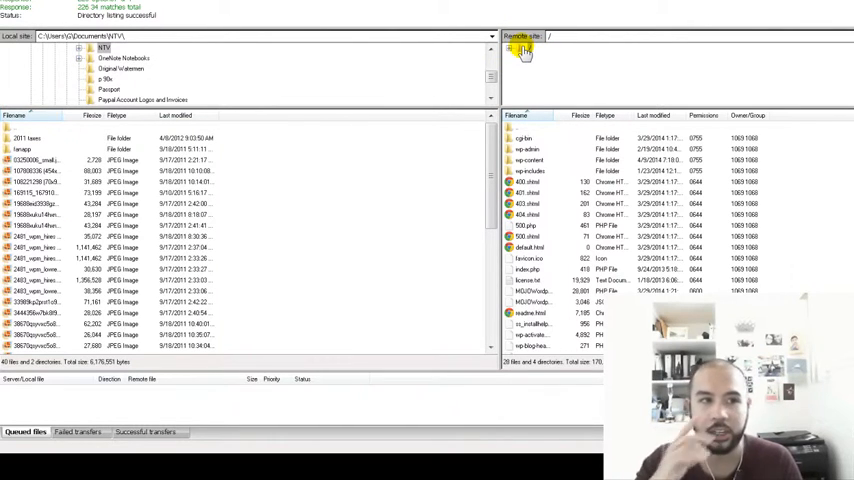
{"action": "mouse_move", "coordinate": [498, 273]}
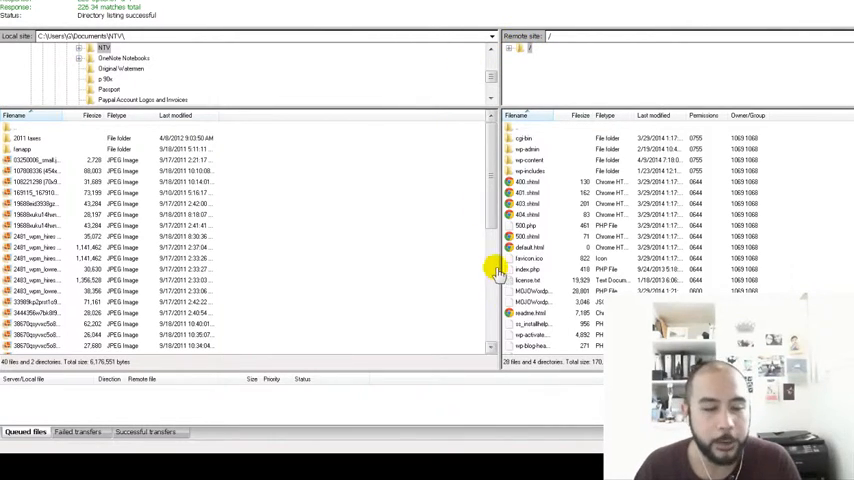
{"action": "mouse_move", "coordinate": [765, 105]}
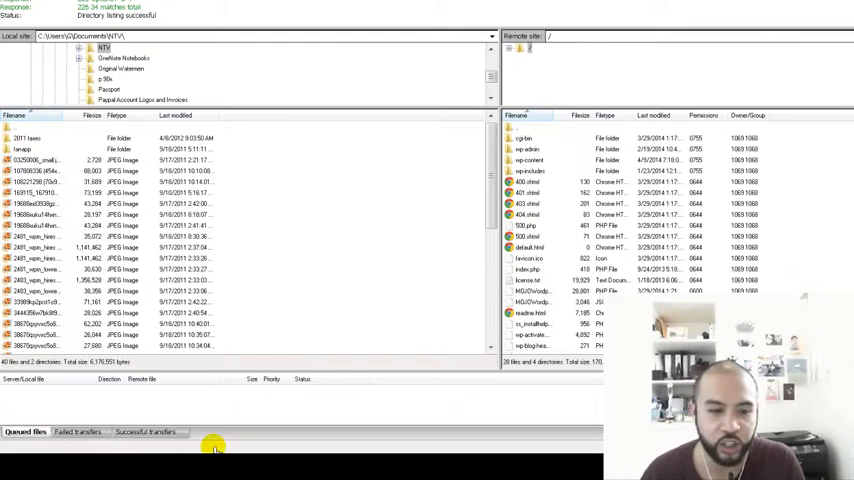
{"action": "mouse_move", "coordinate": [213, 446]}
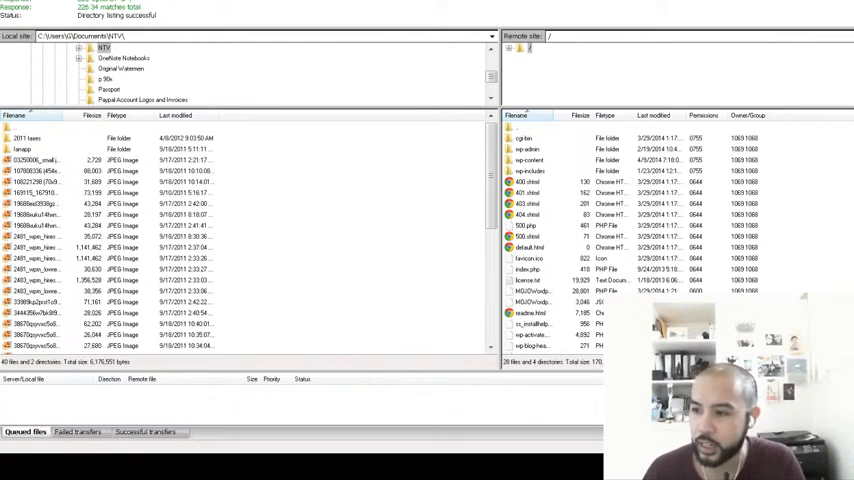
Step: Quickconnect to the site's server so the remote root folder / is listed
{"action": "left_click", "coordinate": [507, 48]}
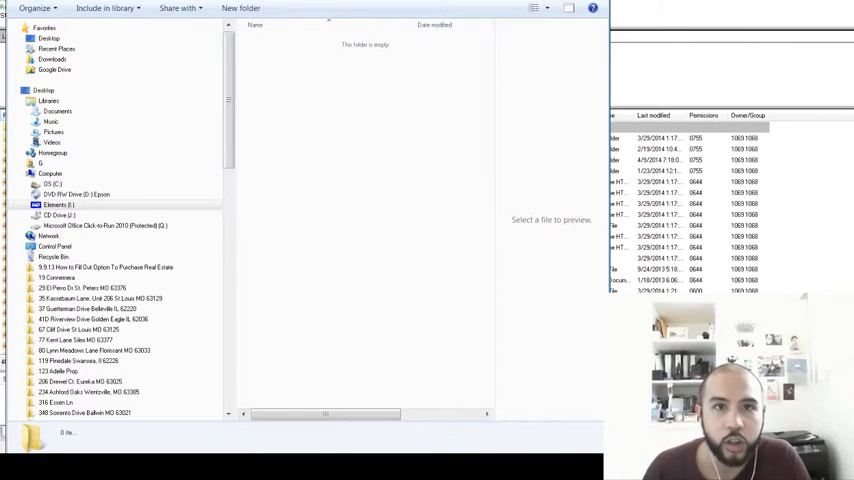
{"action": "mouse_move", "coordinate": [323, 98]}
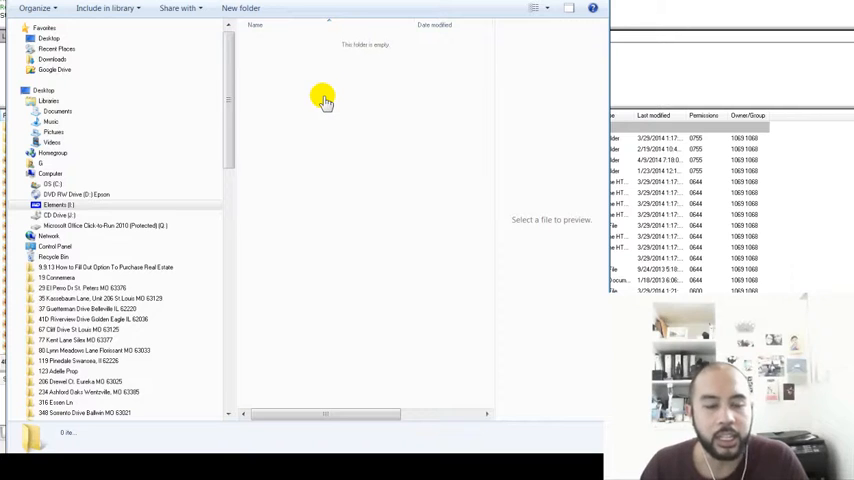
Step: Create a blank text document in the empty Explorer folder and select it
{"action": "right_click", "coordinate": [324, 100]}
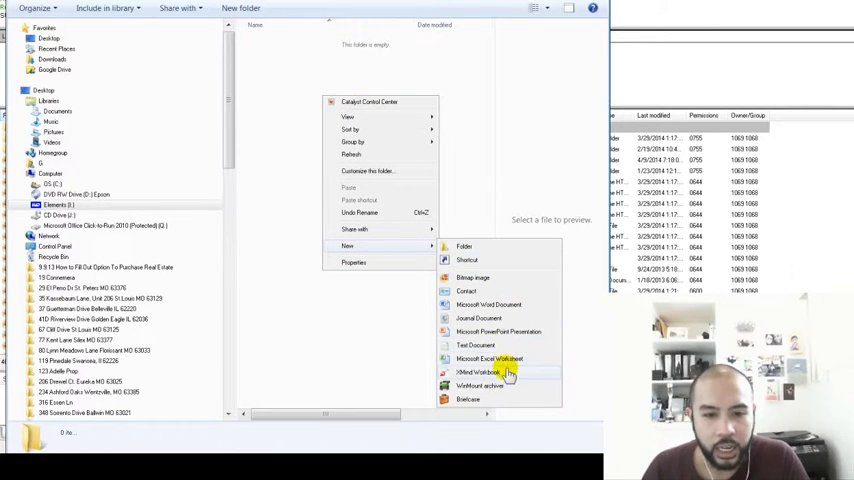
{"action": "mouse_move", "coordinate": [521, 331]}
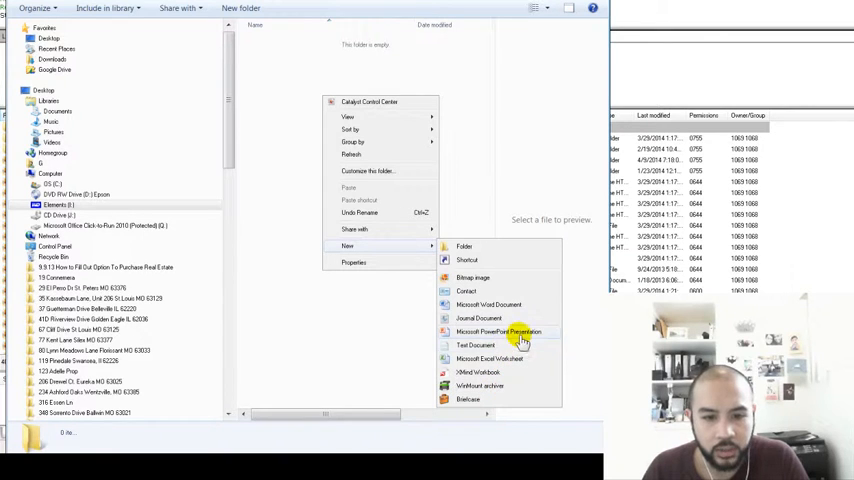
{"action": "mouse_move", "coordinate": [513, 345]}
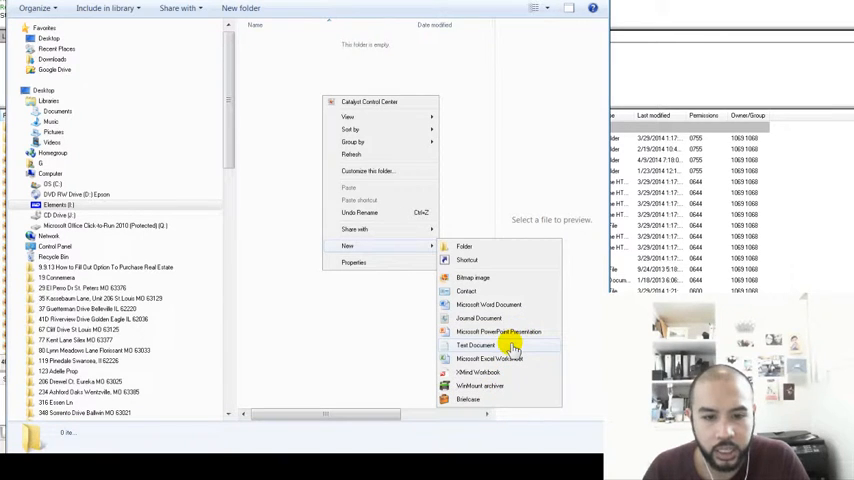
{"action": "left_click", "coordinate": [476, 345]}
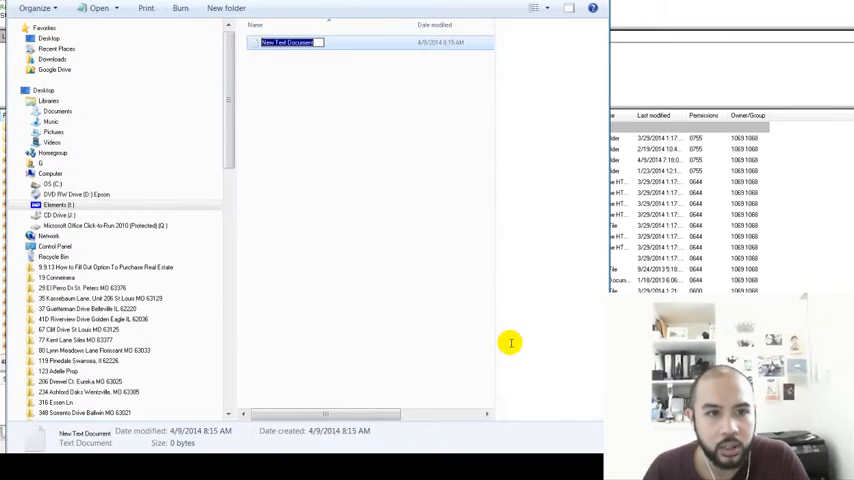
{"action": "mouse_move", "coordinate": [483, 248]}
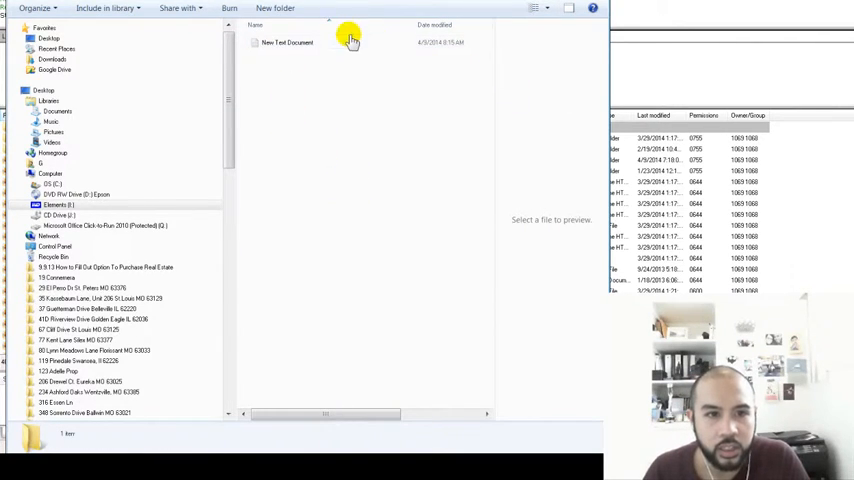
{"action": "left_click", "coordinate": [287, 42]}
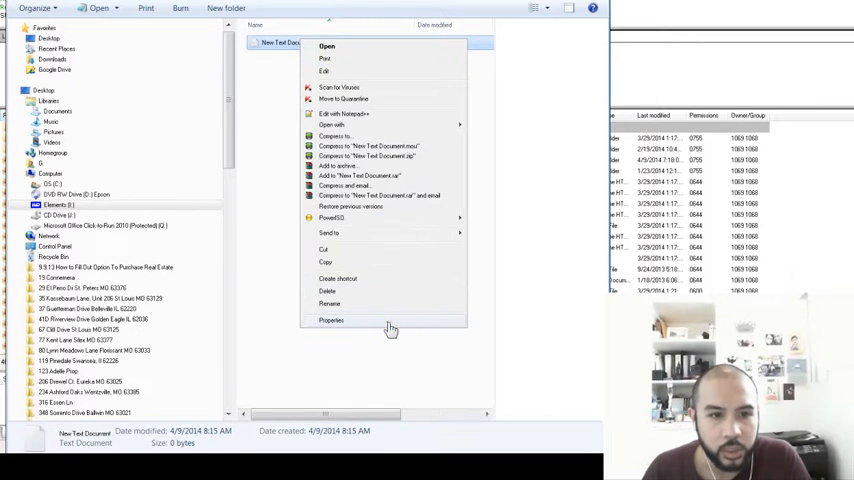
{"action": "left_click", "coordinate": [331, 320]}
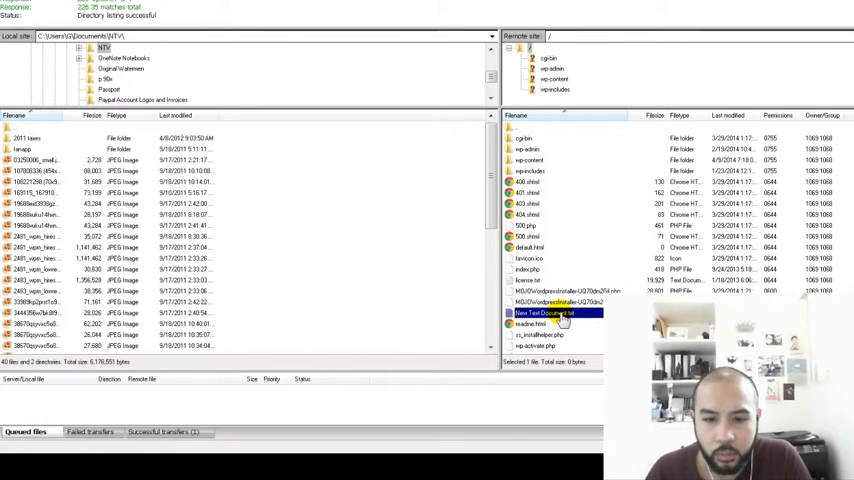
Step: Rename the remote file New Text Document.txt to .htaccess
{"action": "right_click", "coordinate": [560, 313]}
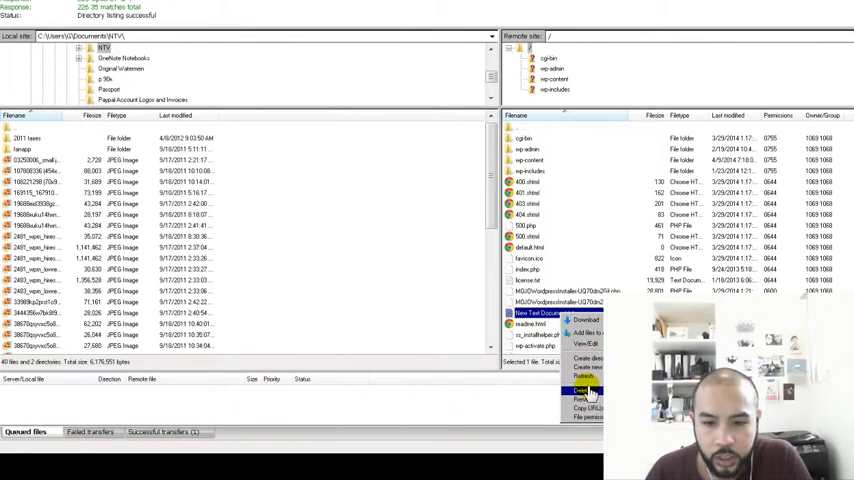
{"action": "left_click", "coordinate": [589, 390]}
{"action": "type", "text": ".htaccess"}
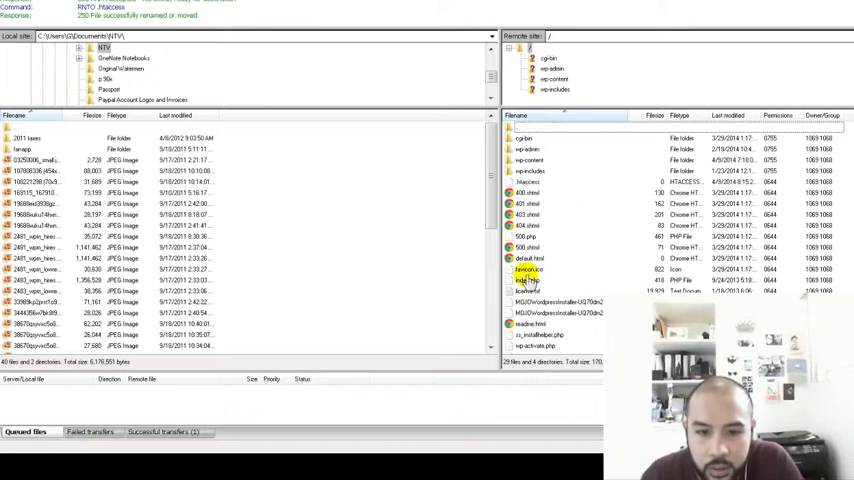
{"action": "left_click", "coordinate": [527, 291]}
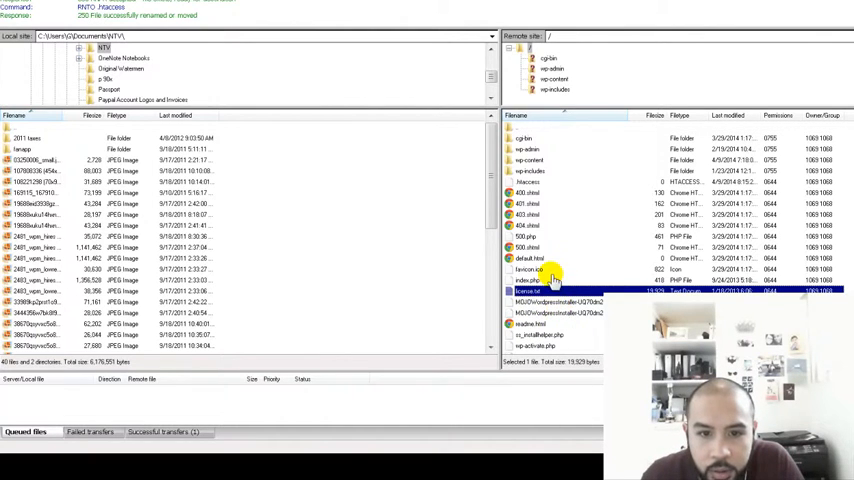
{"action": "left_click", "coordinate": [530, 181]}
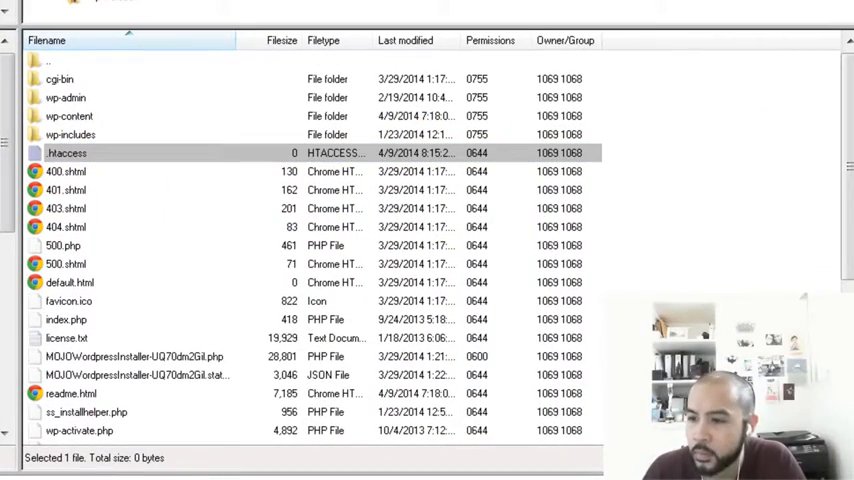
Step: Set the server's .htaccess file permissions to numeric value 777
{"action": "left_click", "coordinate": [63, 245]}
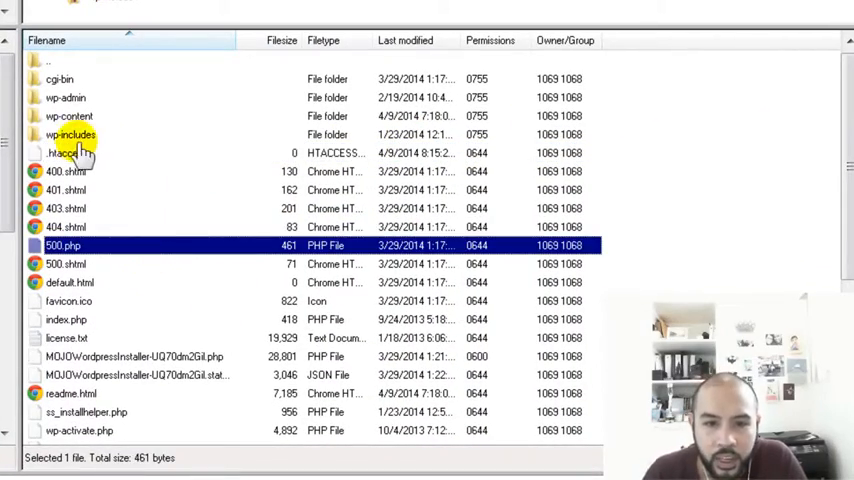
{"action": "right_click", "coordinate": [65, 153]}
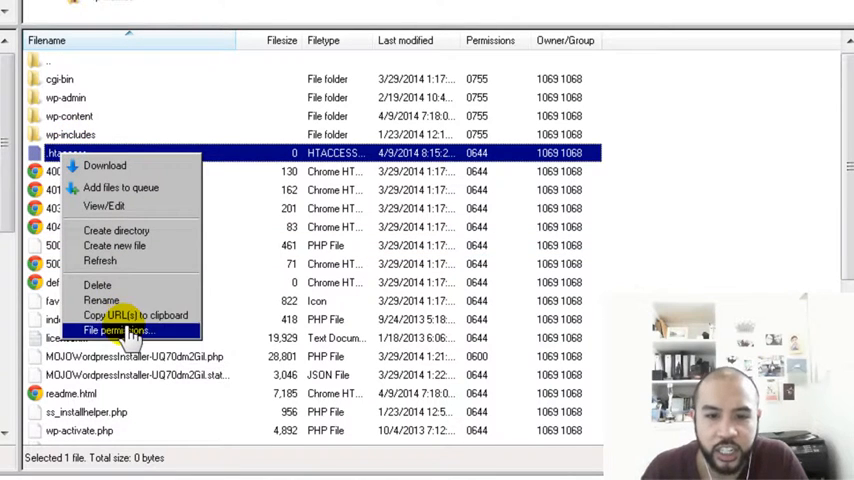
{"action": "left_click", "coordinate": [115, 330]}
{"action": "type", "text": "777"}
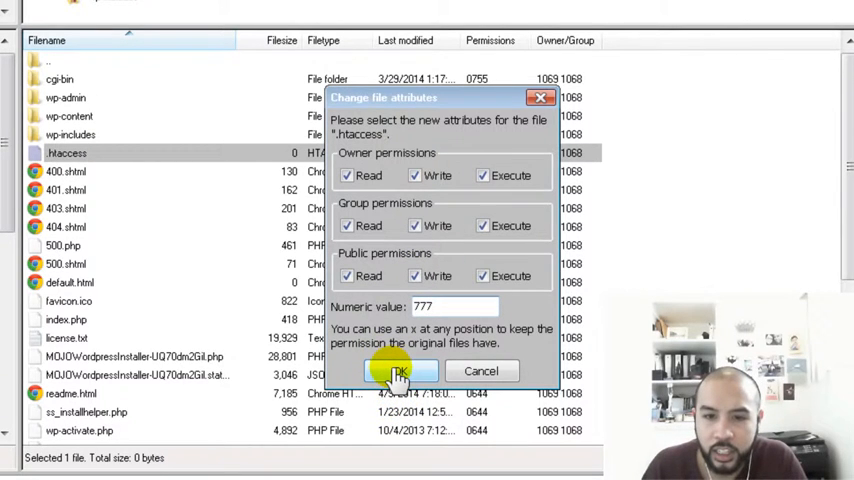
{"action": "left_click", "coordinate": [399, 371]}
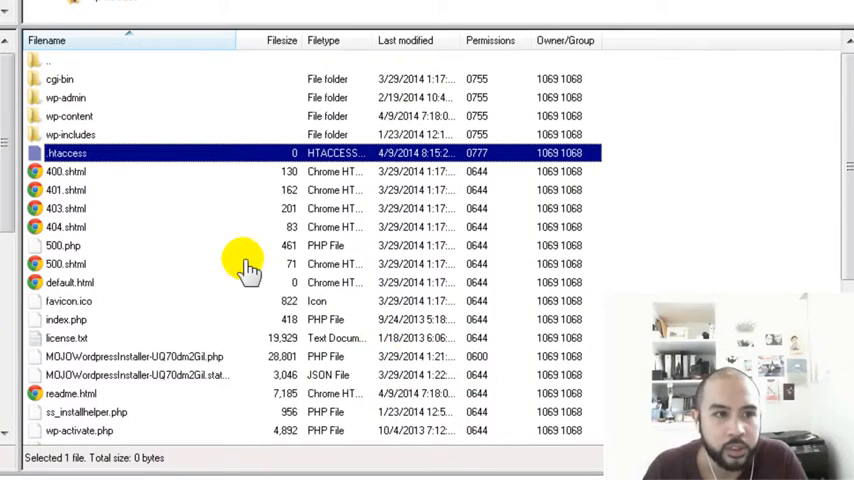
{"action": "mouse_move", "coordinate": [178, 143]}
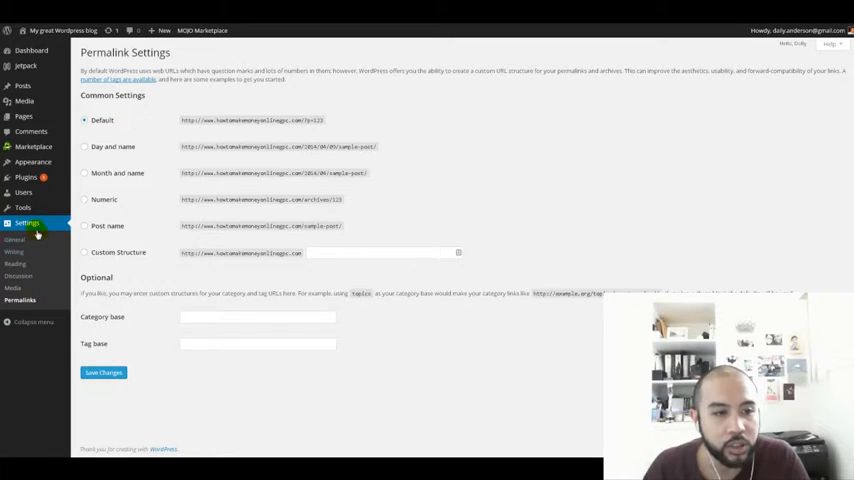
Step: Select the Post name structure under Settings > Permalinks and save
{"action": "left_click", "coordinate": [14, 239]}
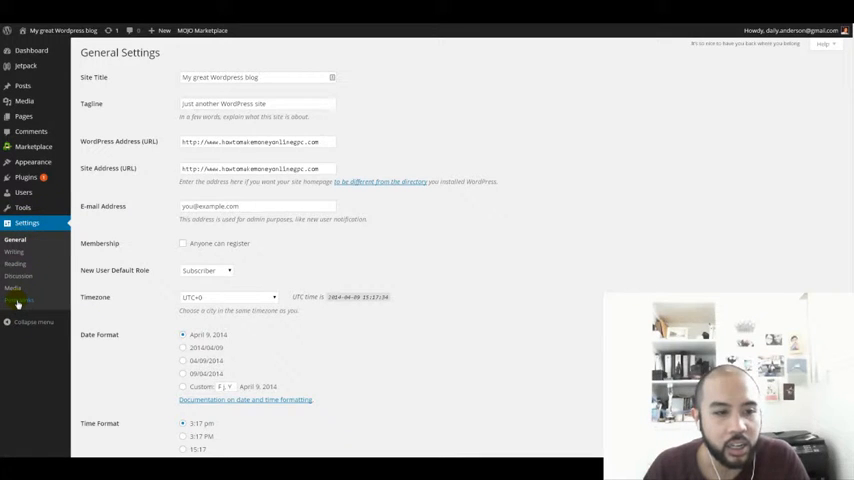
{"action": "left_click", "coordinate": [20, 300]}
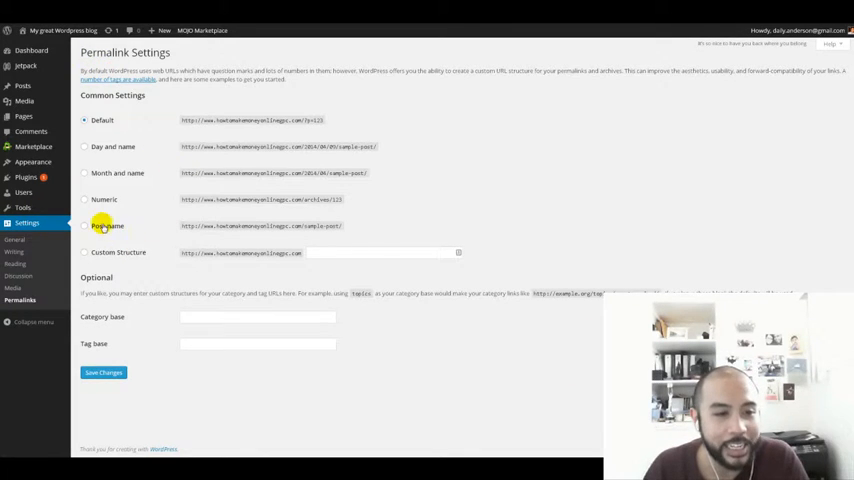
{"action": "left_click", "coordinate": [84, 225]}
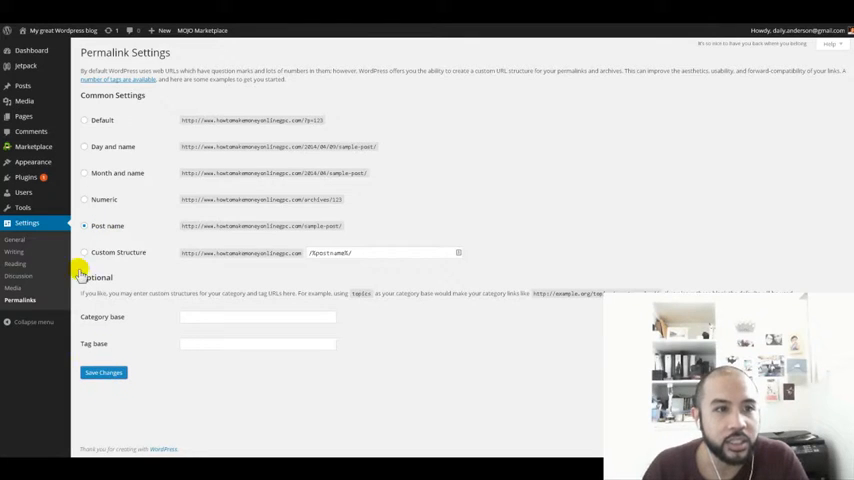
{"action": "left_click", "coordinate": [103, 372]}
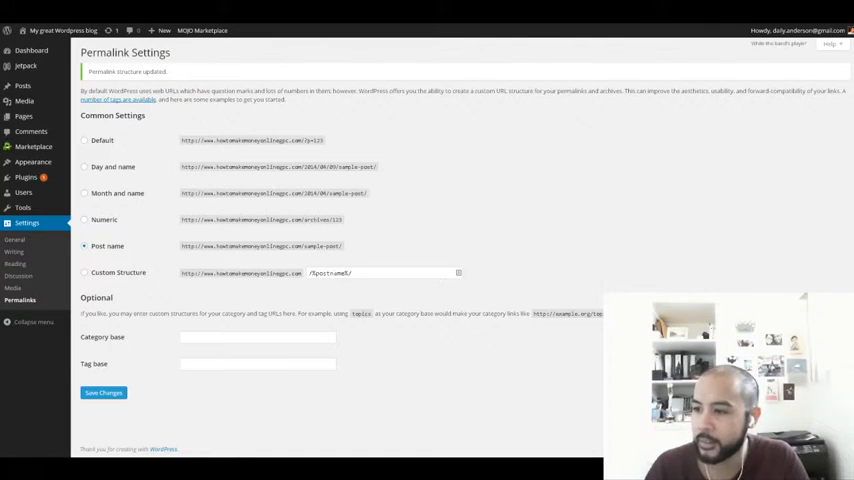
{"action": "mouse_move", "coordinate": [227, 274]}
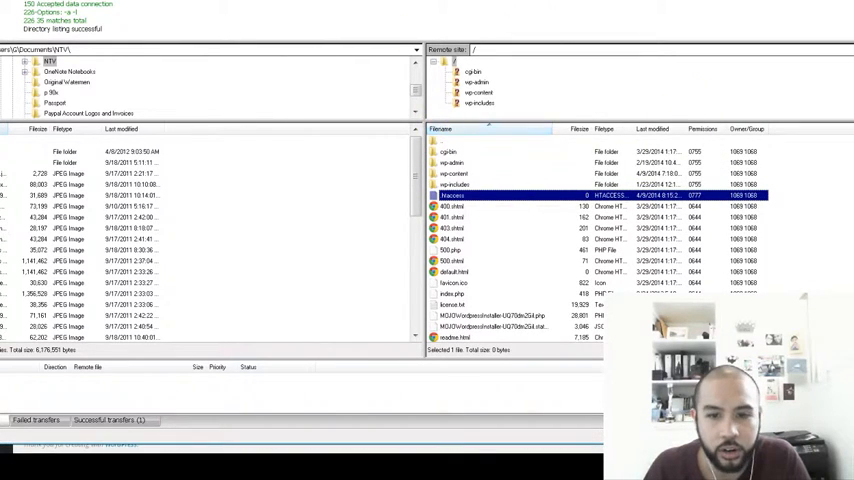
Step: Set the server's .htaccess file permissions to numeric value 644
{"action": "right_click", "coordinate": [455, 195]}
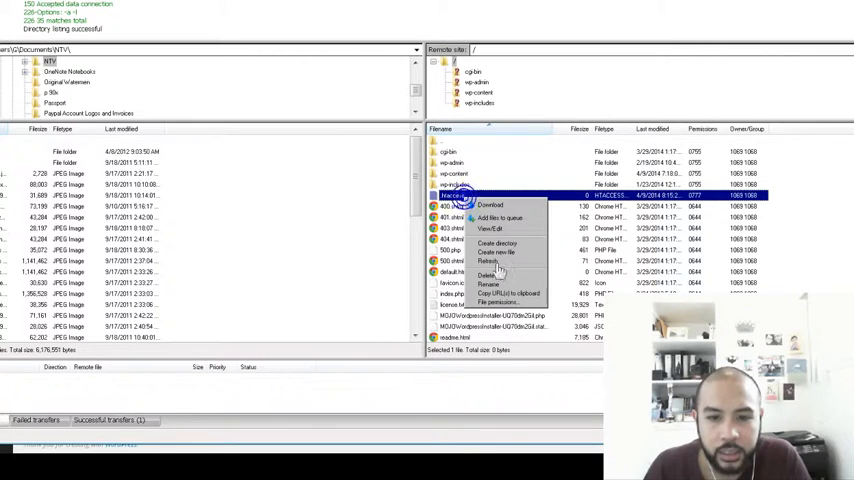
{"action": "left_click", "coordinate": [505, 301]}
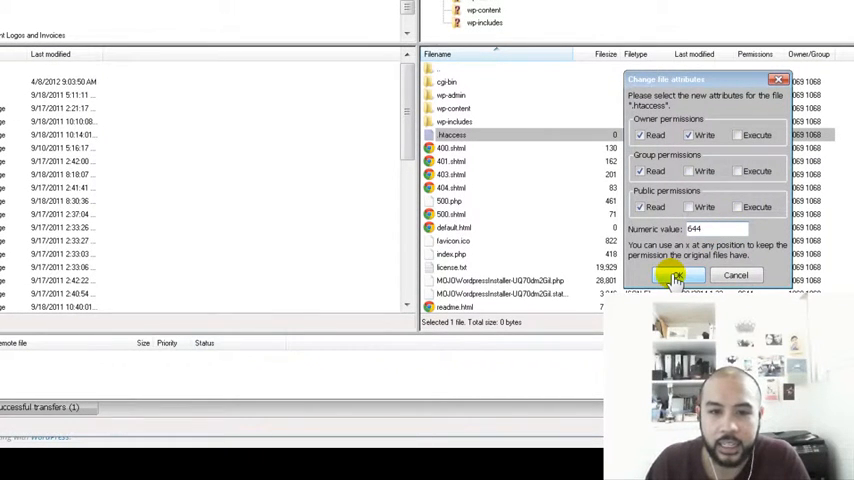
{"action": "left_click", "coordinate": [675, 277]}
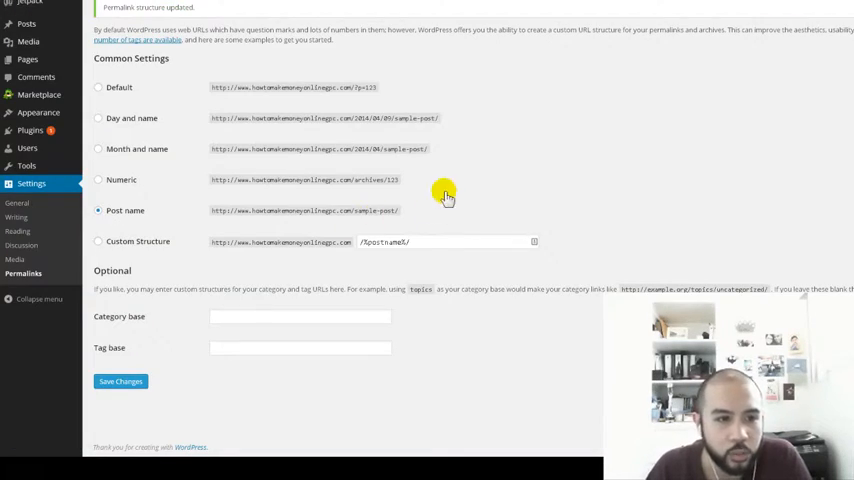
{"action": "mouse_move", "coordinate": [305, 178]}
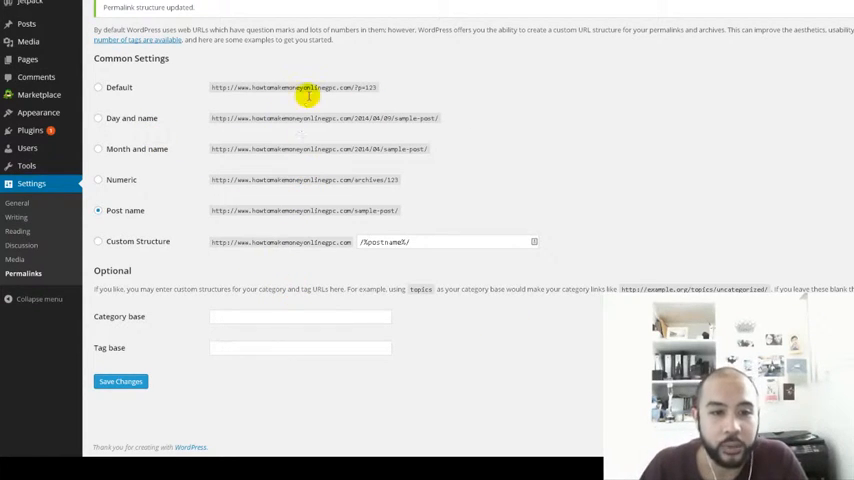
{"action": "mouse_move", "coordinate": [313, 223]}
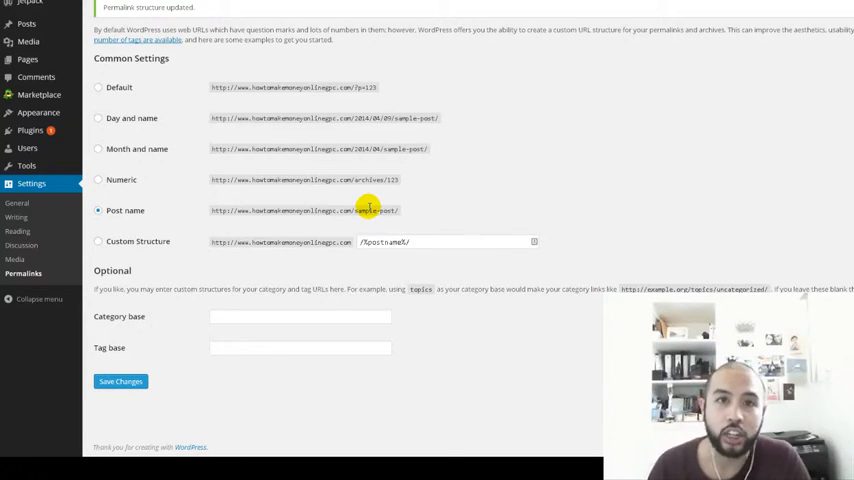
{"action": "mouse_move", "coordinate": [347, 240]}
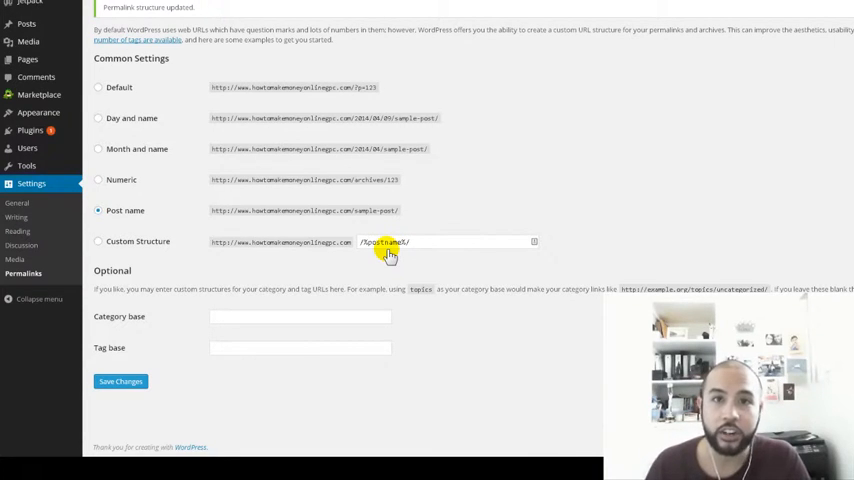
{"action": "mouse_move", "coordinate": [335, 289]}
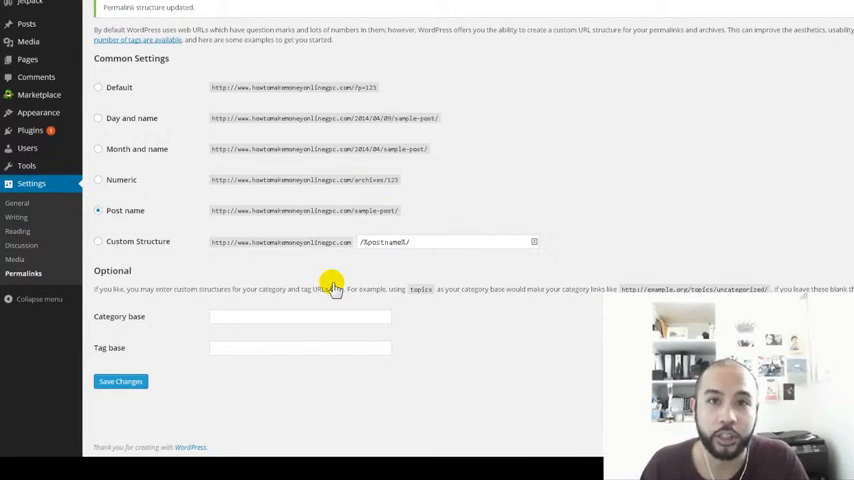
{"action": "mouse_move", "coordinate": [325, 275]}
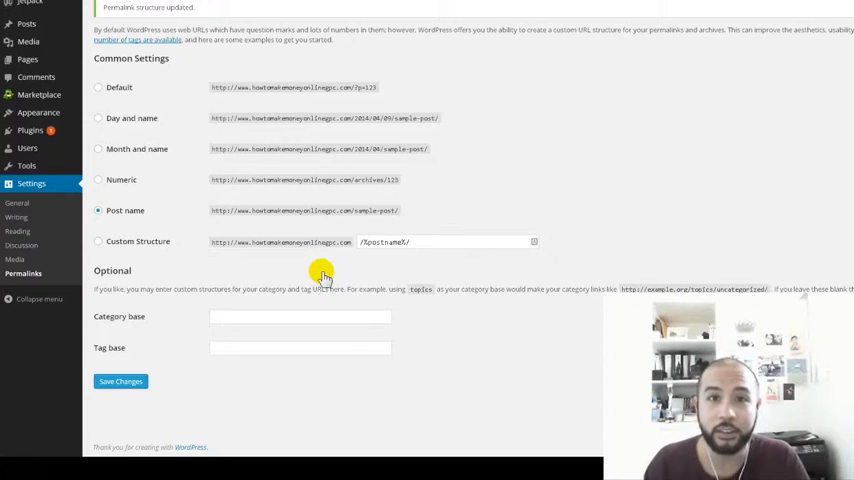
{"action": "mouse_move", "coordinate": [350, 276]}
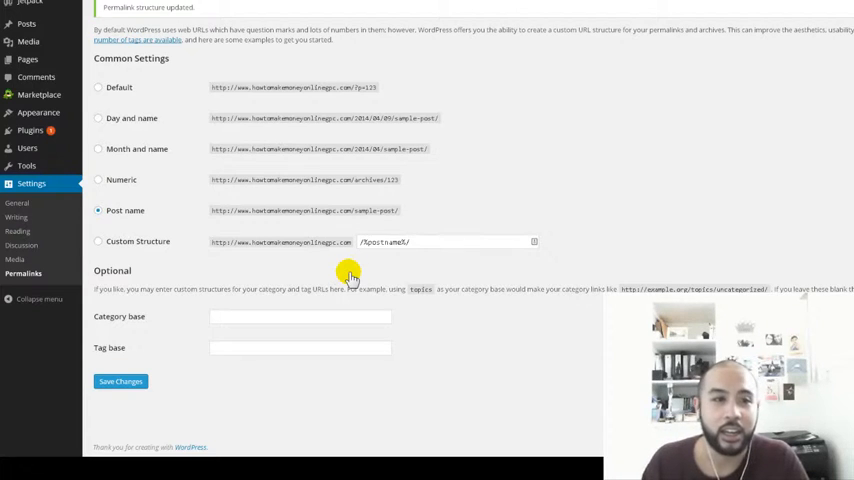
{"action": "mouse_move", "coordinate": [695, 152]}
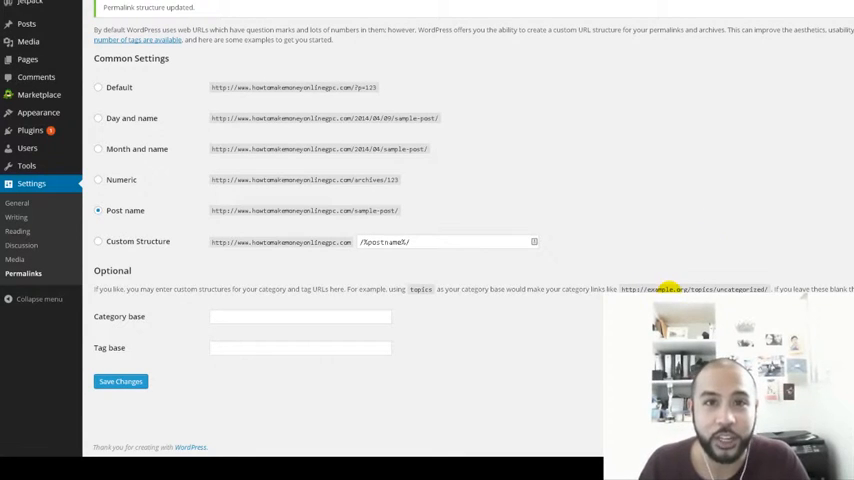
{"action": "mouse_move", "coordinate": [703, 282]}
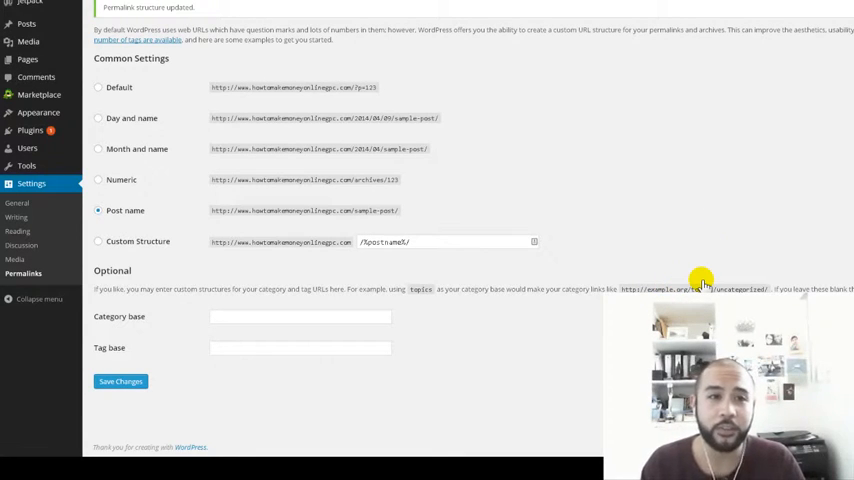